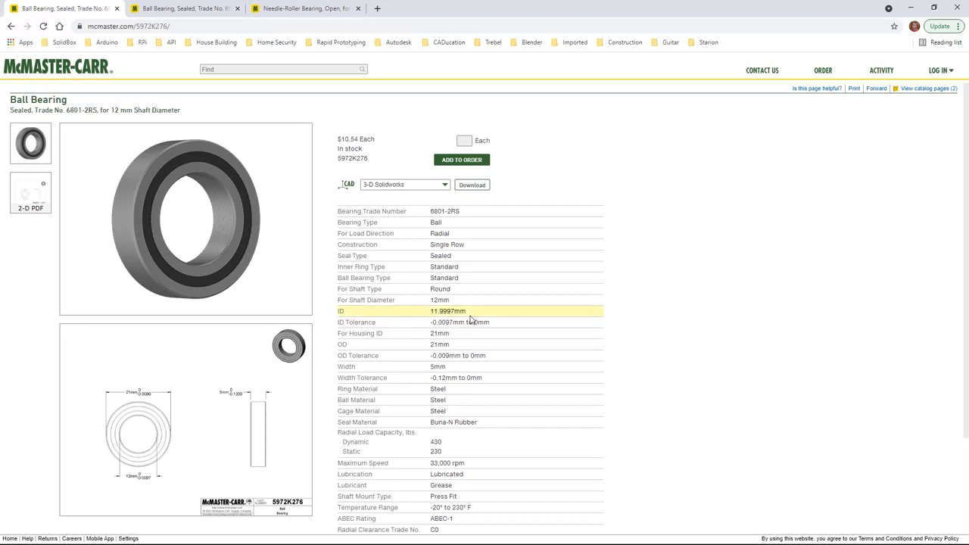
- Scroll down the McMaster-Carr bearing page to view its drawing and specifications
scroll("down", 3)
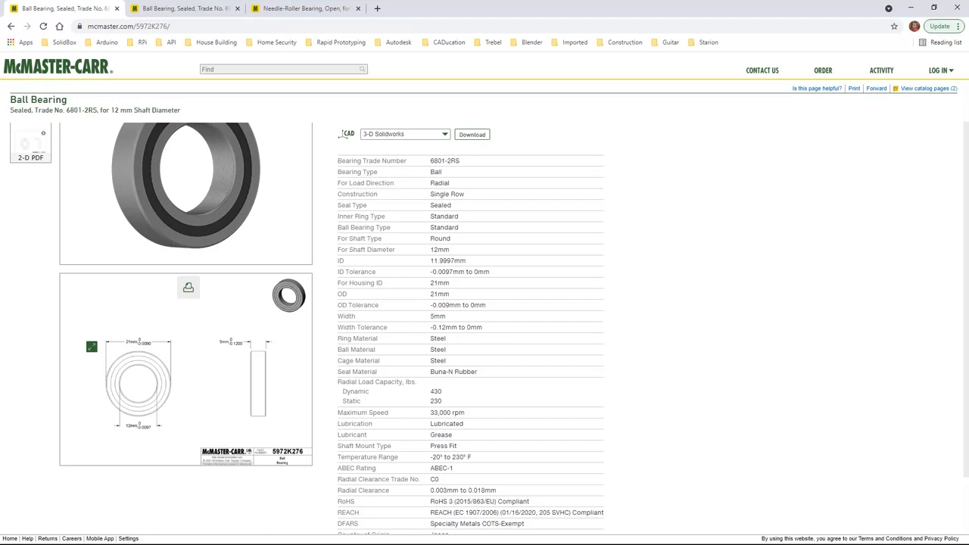
mouse_move(809, 304)
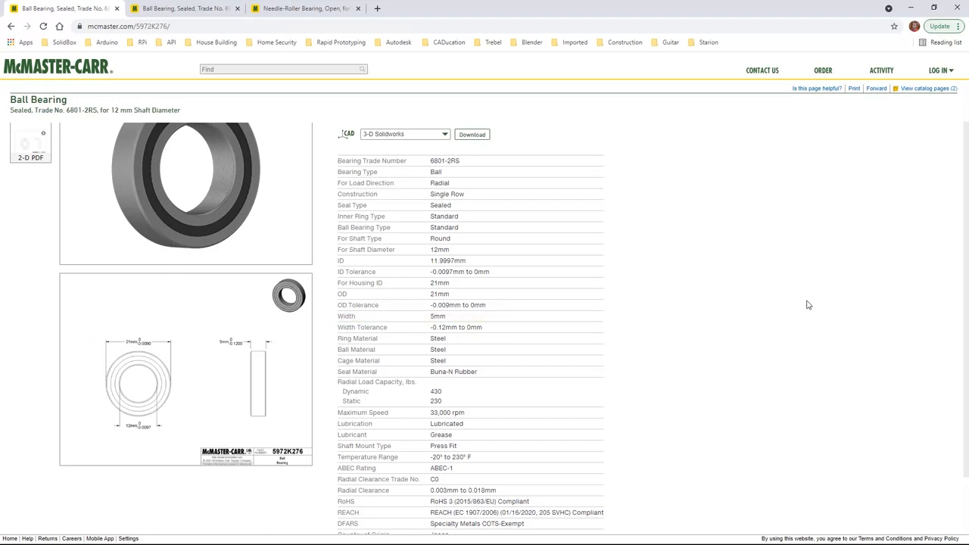
mouse_move(801, 304)
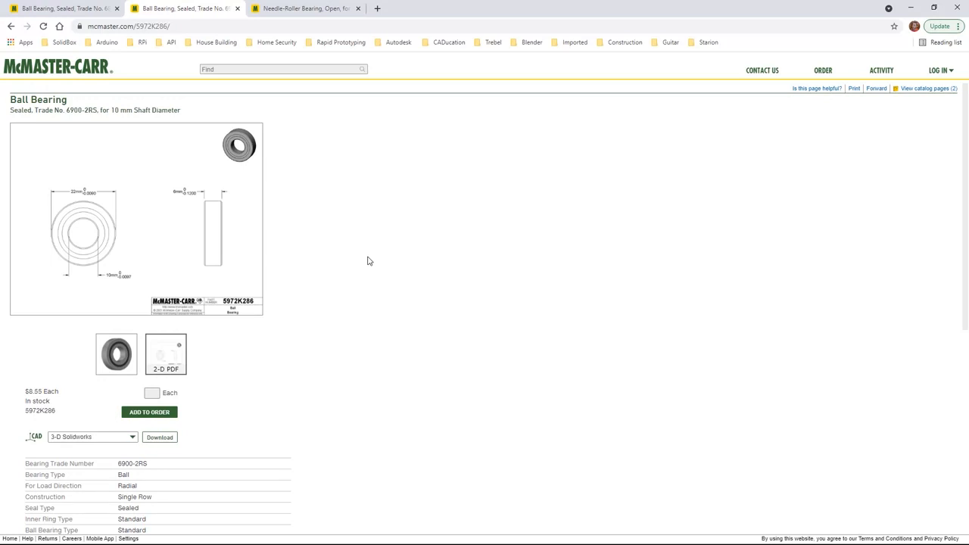
mouse_move(362, 260)
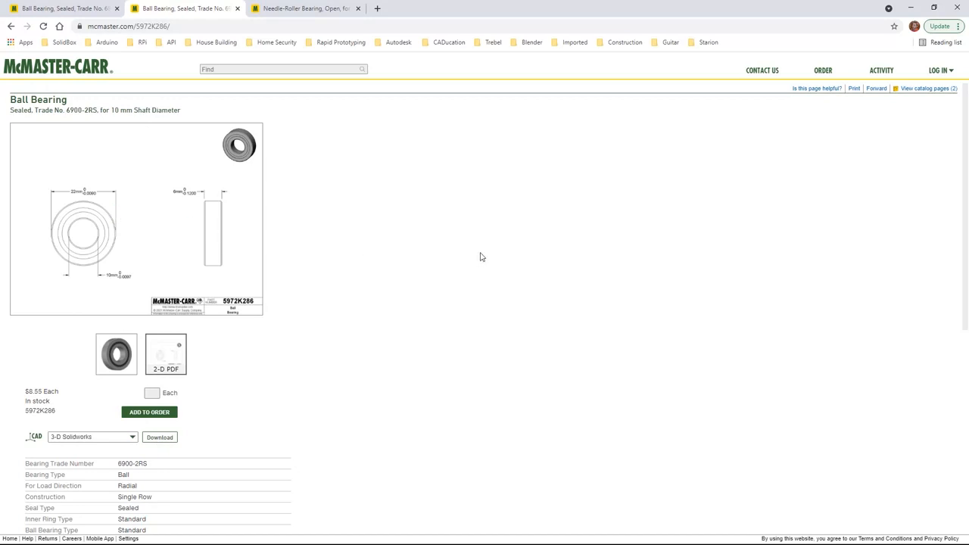
mouse_move(475, 254)
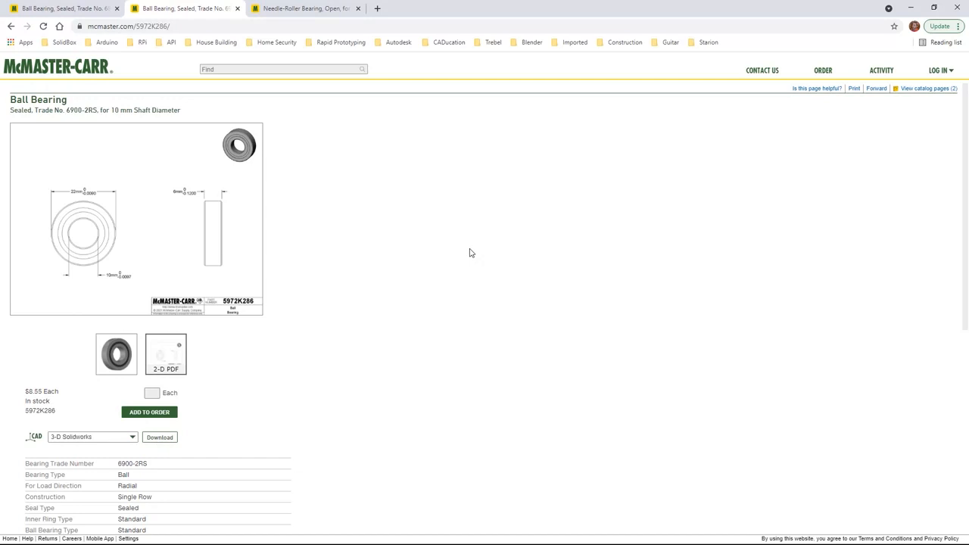
- Switch to the needle-roller bearing page (5905K73) and scroll through its specifications
left_click(303, 8)
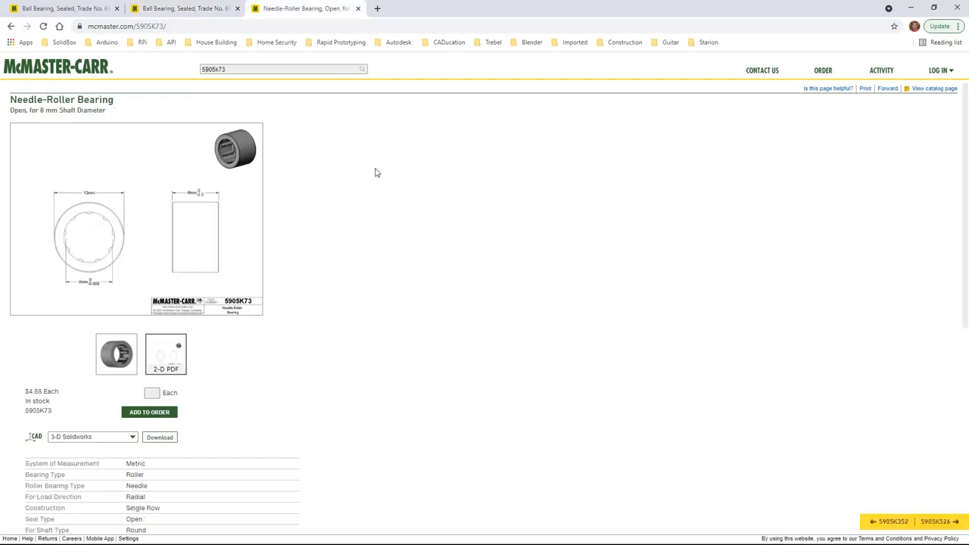
mouse_move(345, 196)
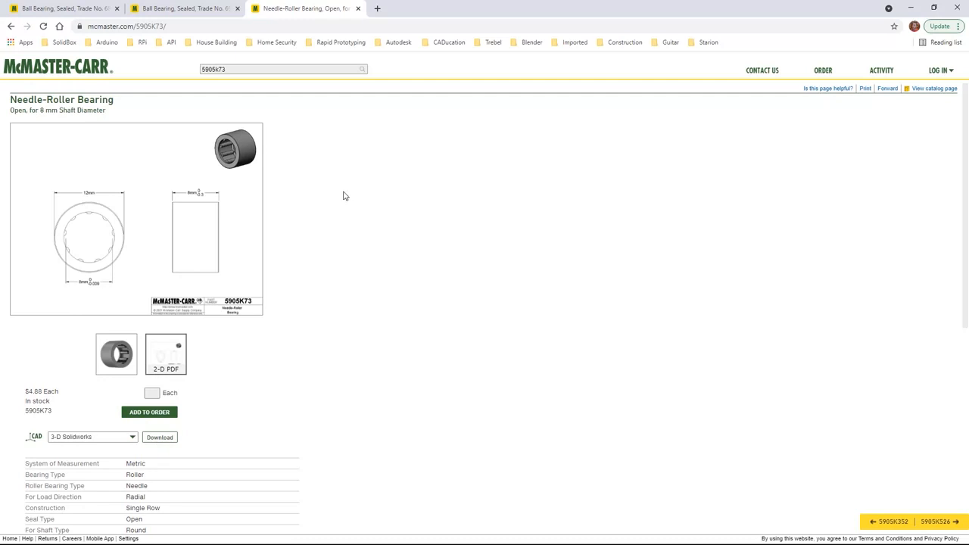
scroll("down", 3)
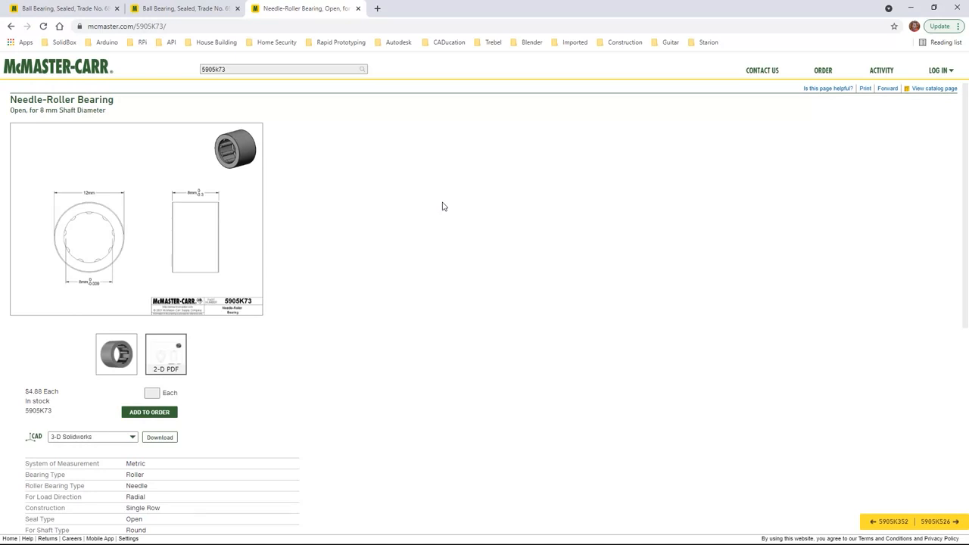
mouse_move(358, 221)
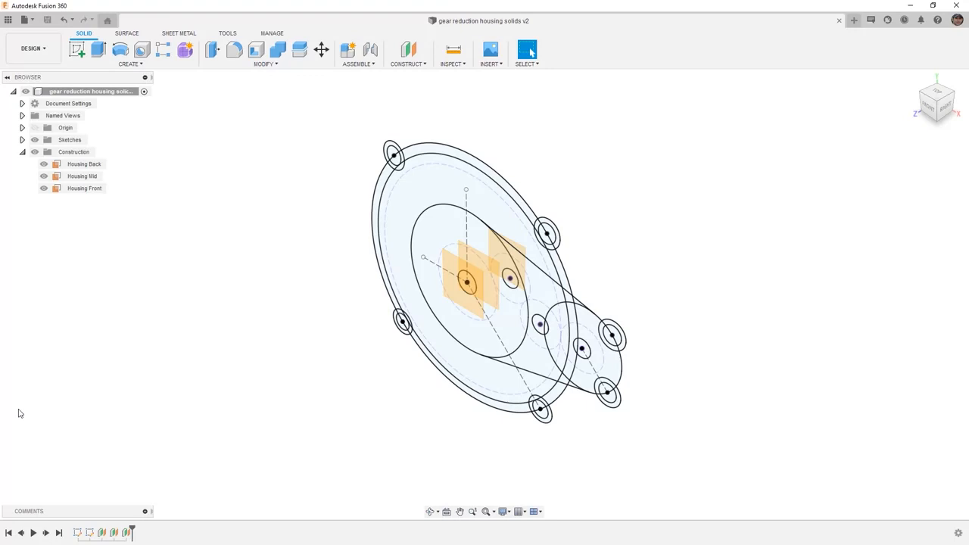
mouse_move(62, 378)
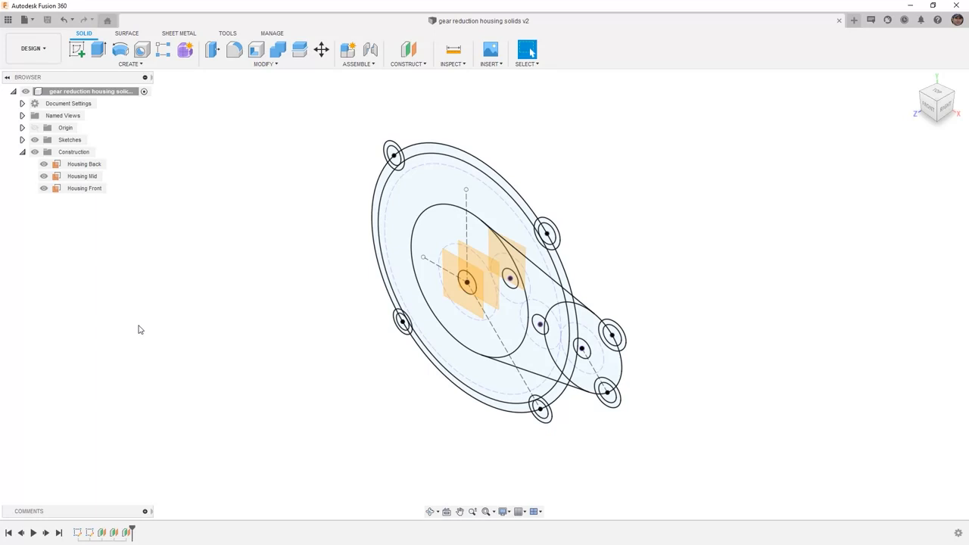
mouse_move(189, 303)
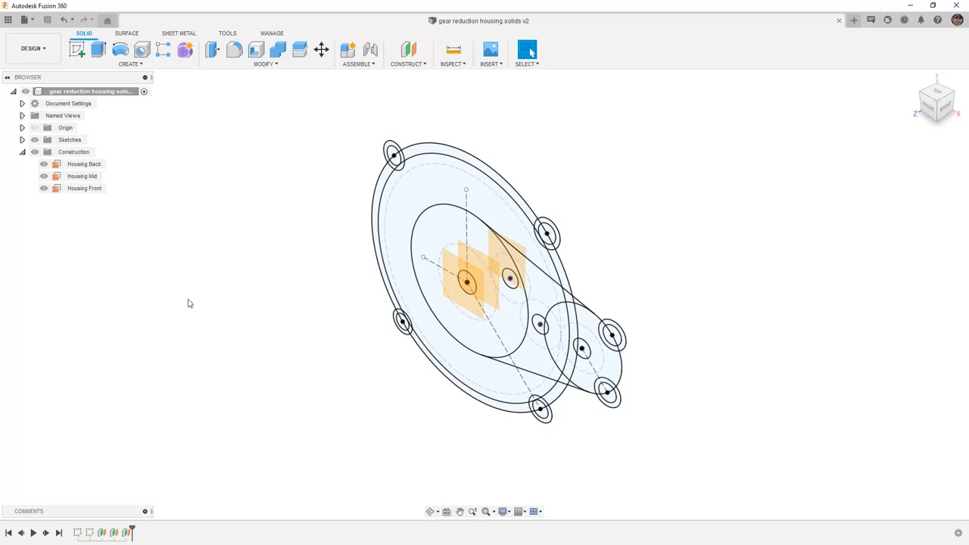
mouse_move(348, 49)
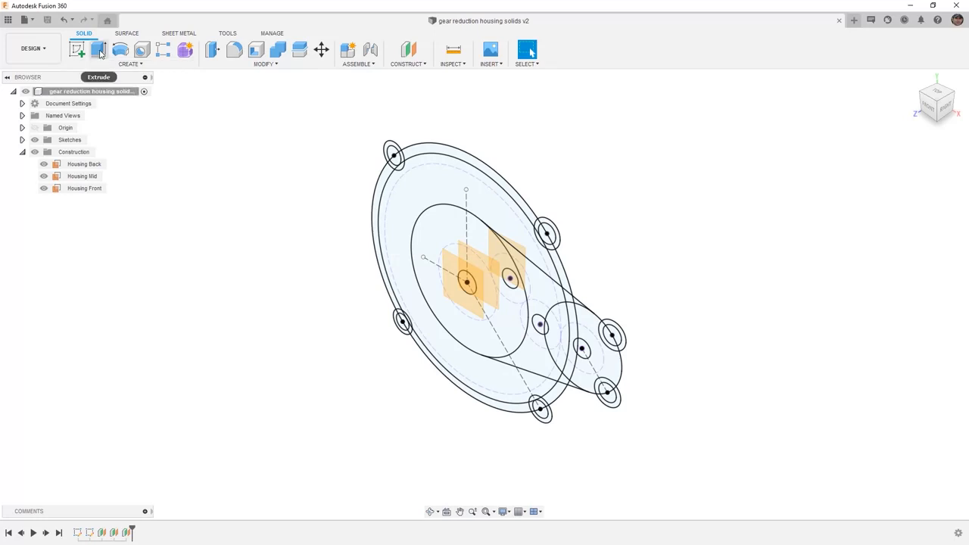
- Extrude the housing sketch profiles with a To Object extent ending at Housing Back
left_click(100, 49)
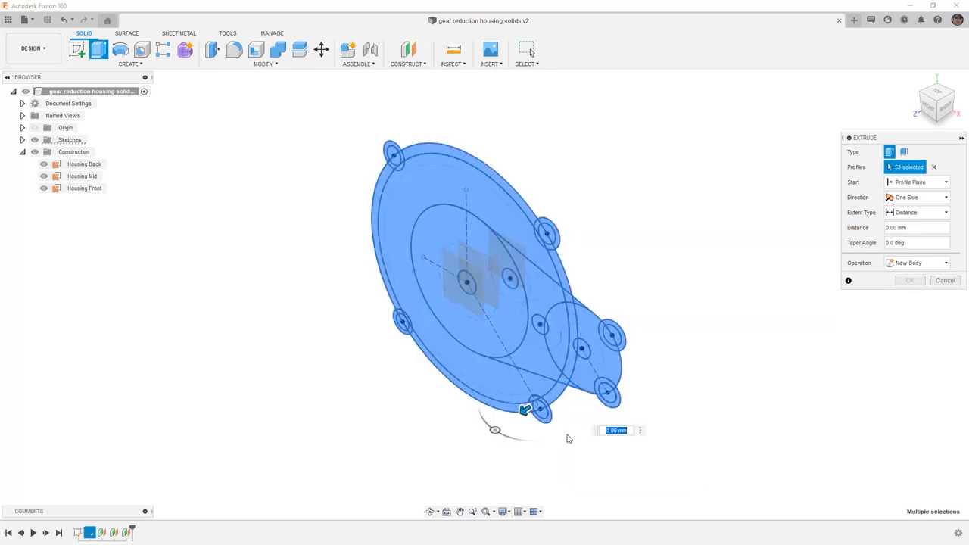
left_click_drag(525, 410, 547, 393)
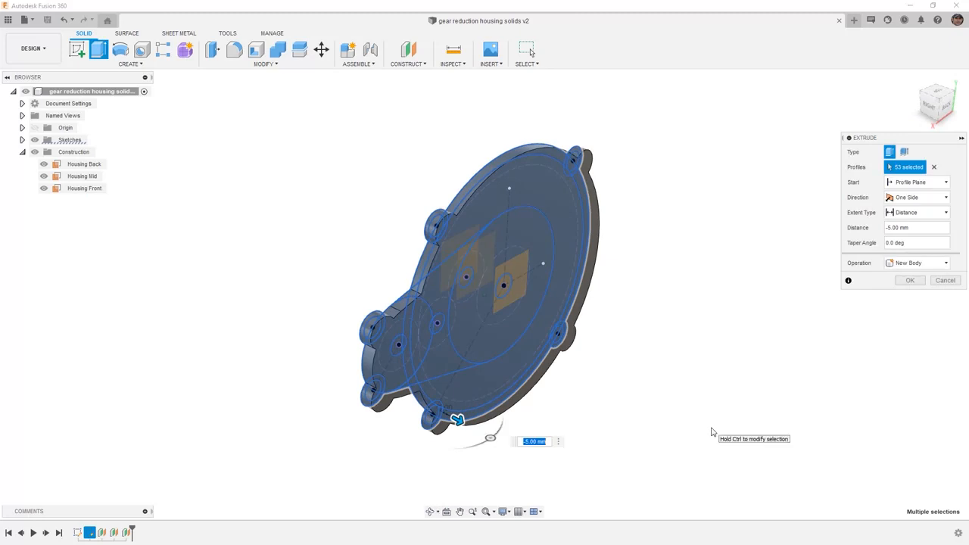
left_click(916, 212)
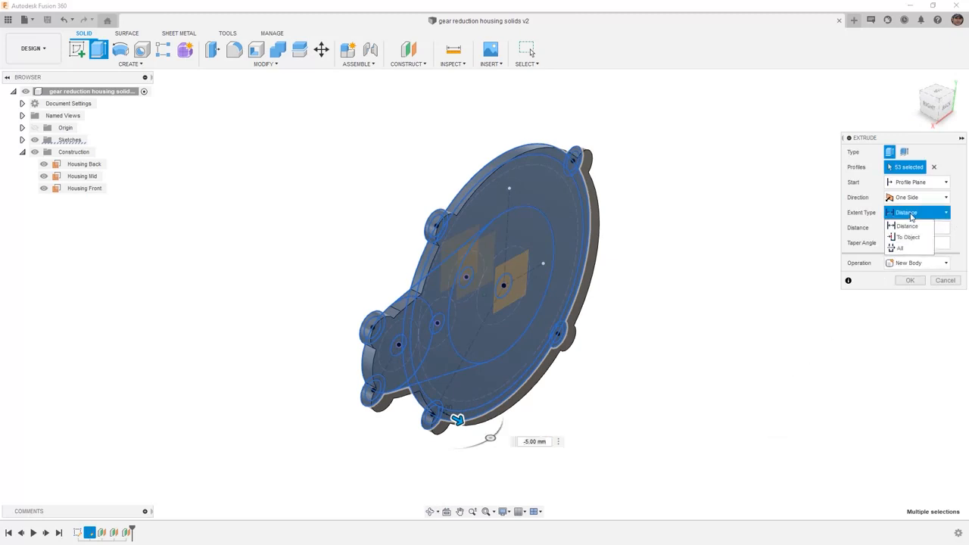
mouse_move(909, 237)
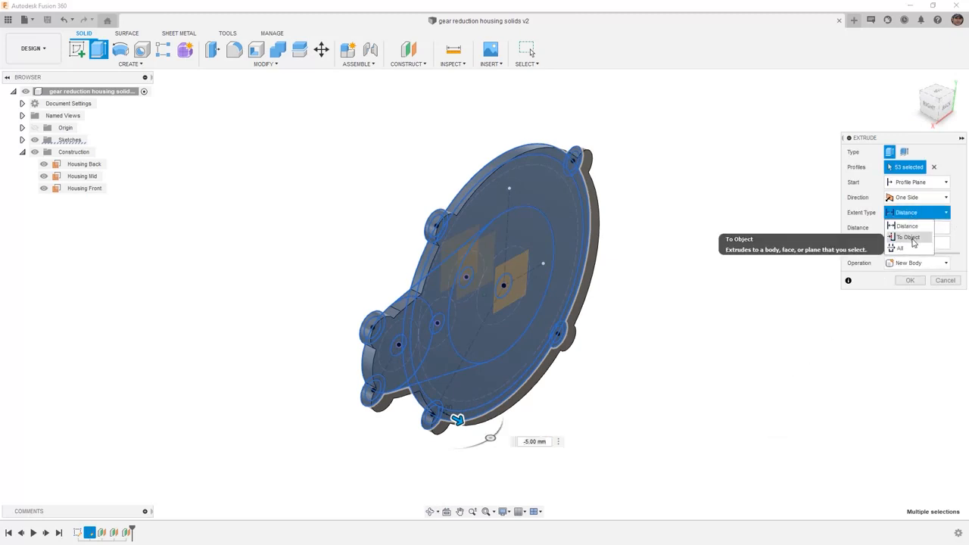
left_click(909, 237)
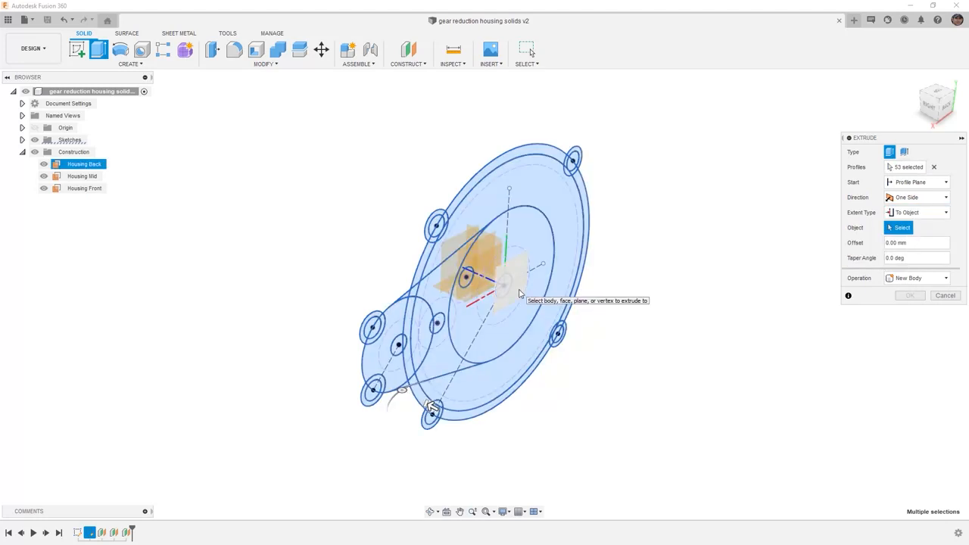
left_click(504, 284)
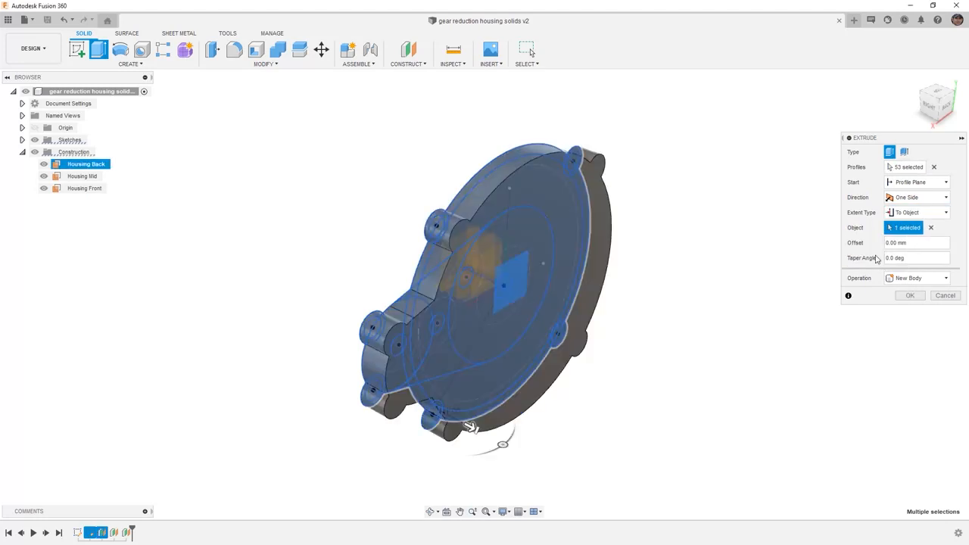
left_click(909, 296)
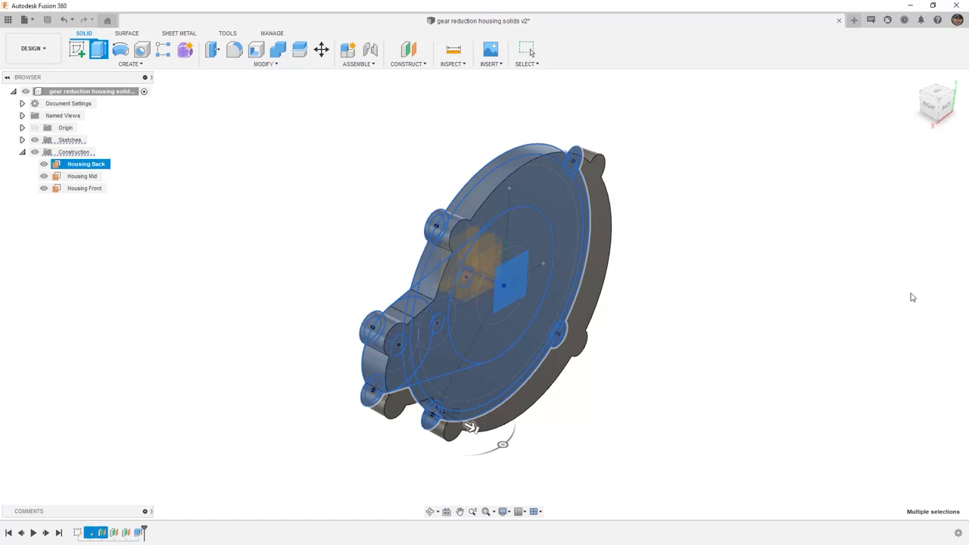
left_click_drag(500, 288, 372, 348)
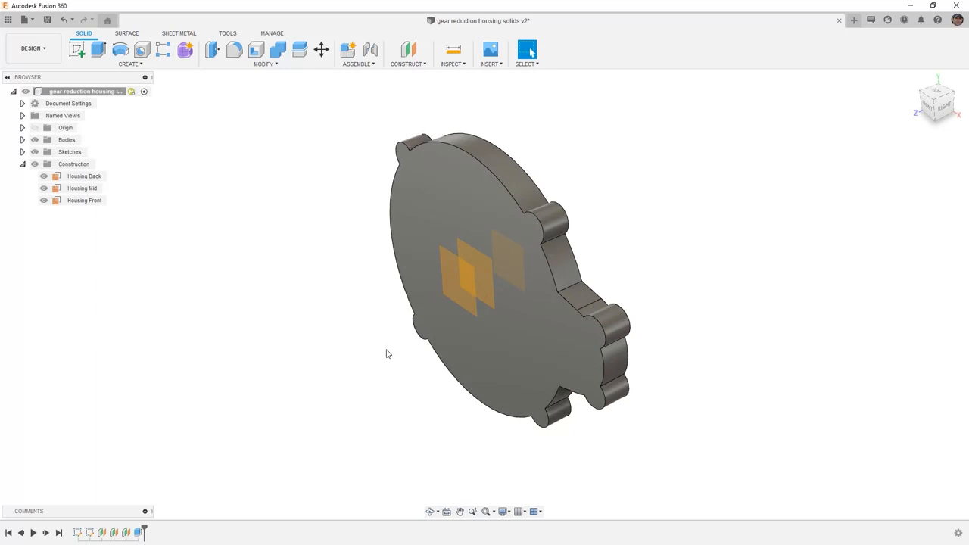
mouse_move(361, 334)
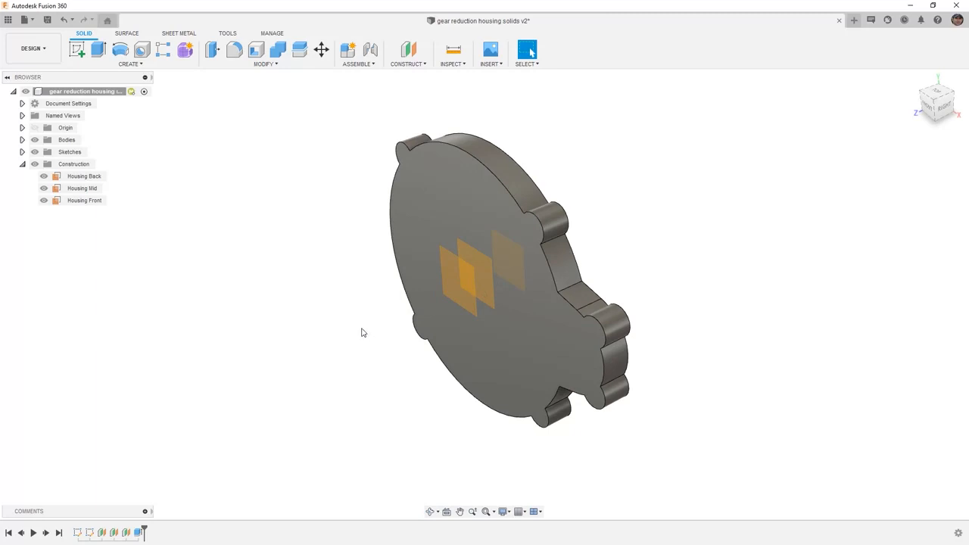
mouse_move(348, 328)
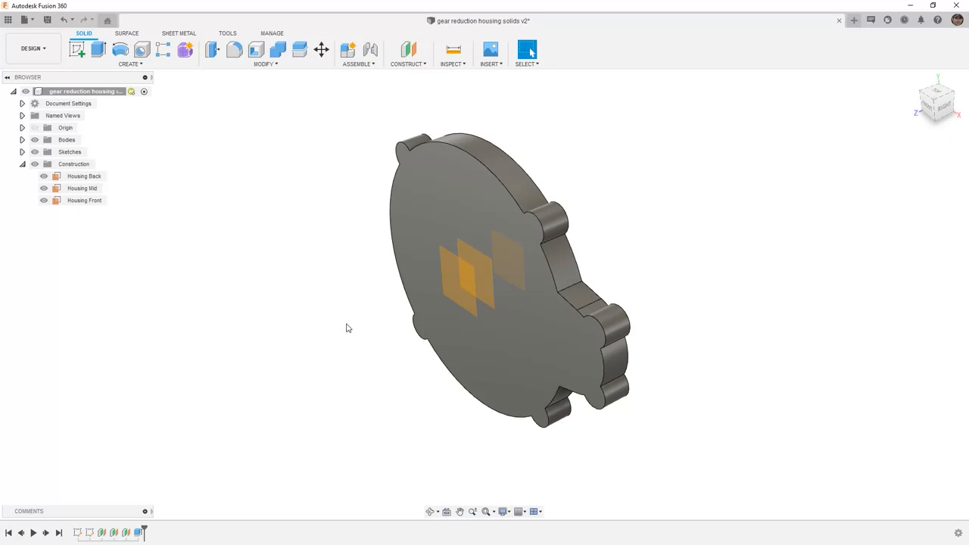
- Extrude the body's front face up to the Housing Mid plane as a new body
left_click(428, 222)
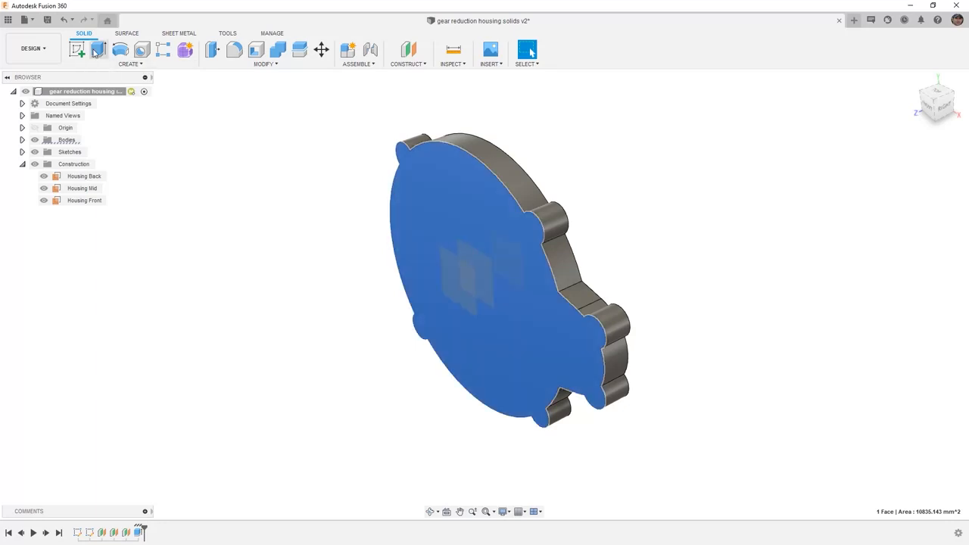
left_click(98, 49)
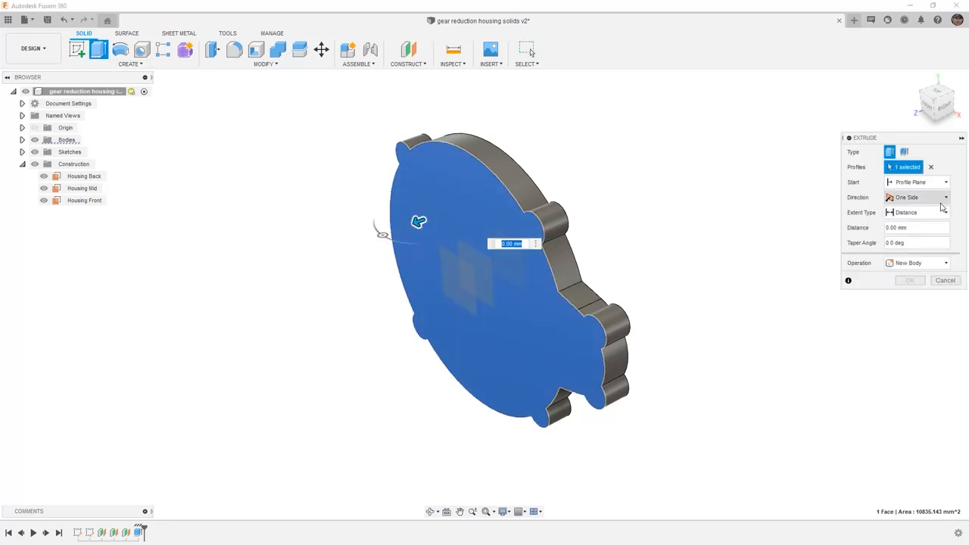
left_click(946, 212)
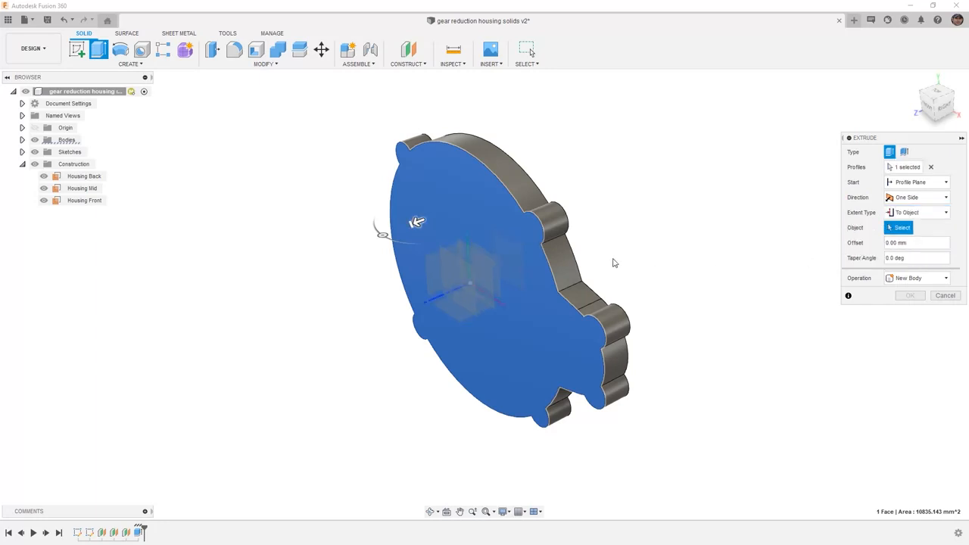
mouse_move(498, 270)
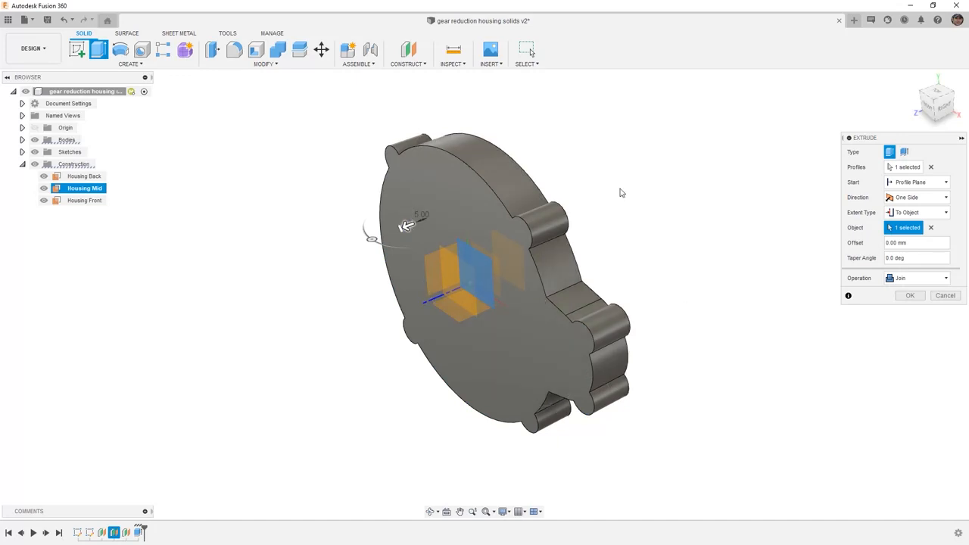
mouse_move(455, 143)
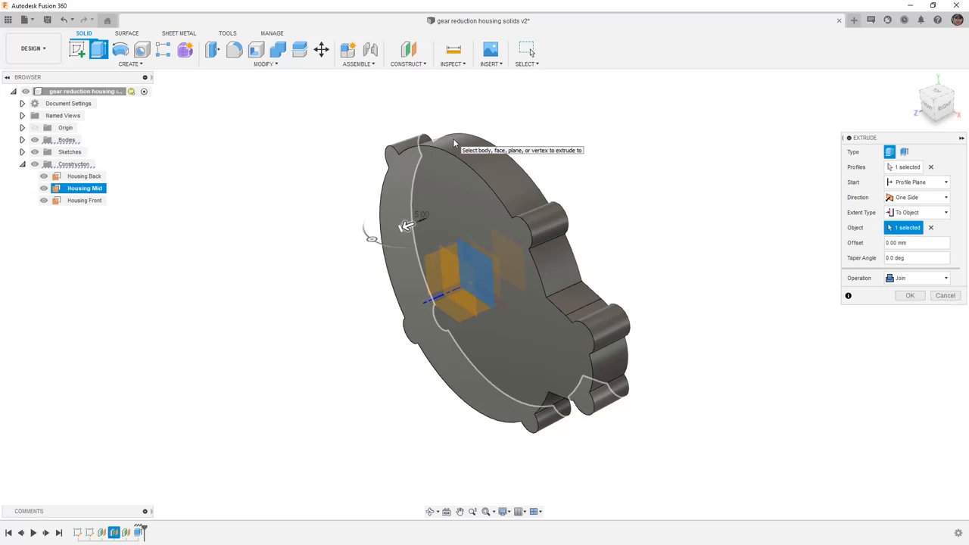
left_click(945, 278)
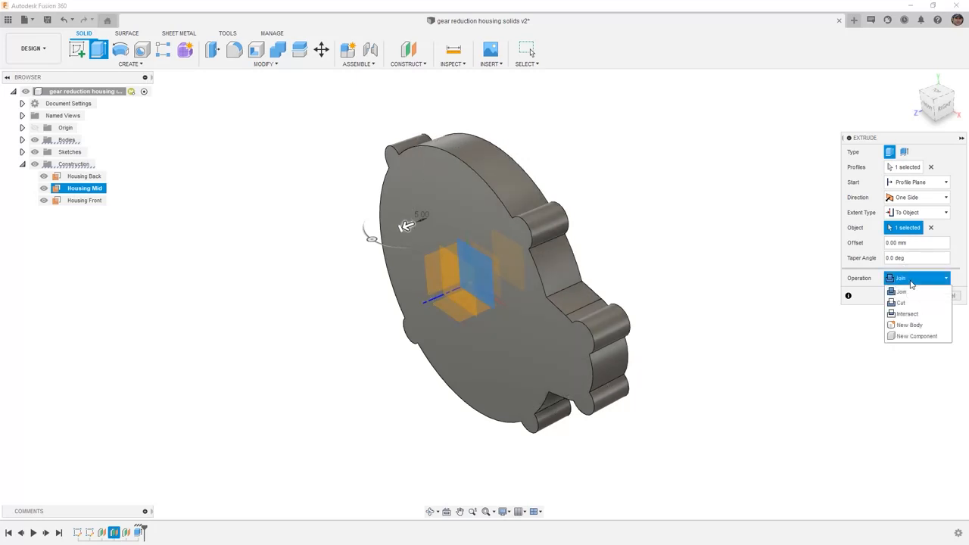
left_click(909, 325)
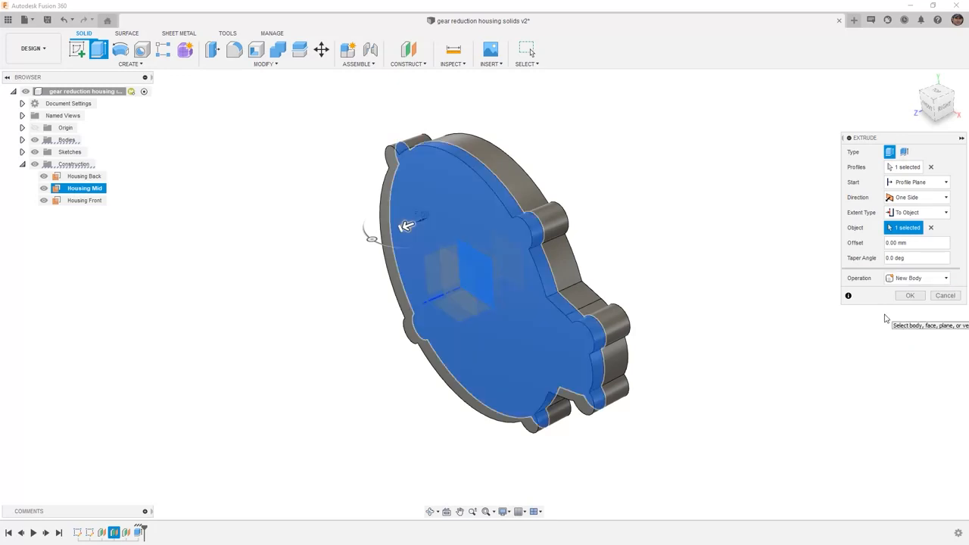
mouse_move(670, 250)
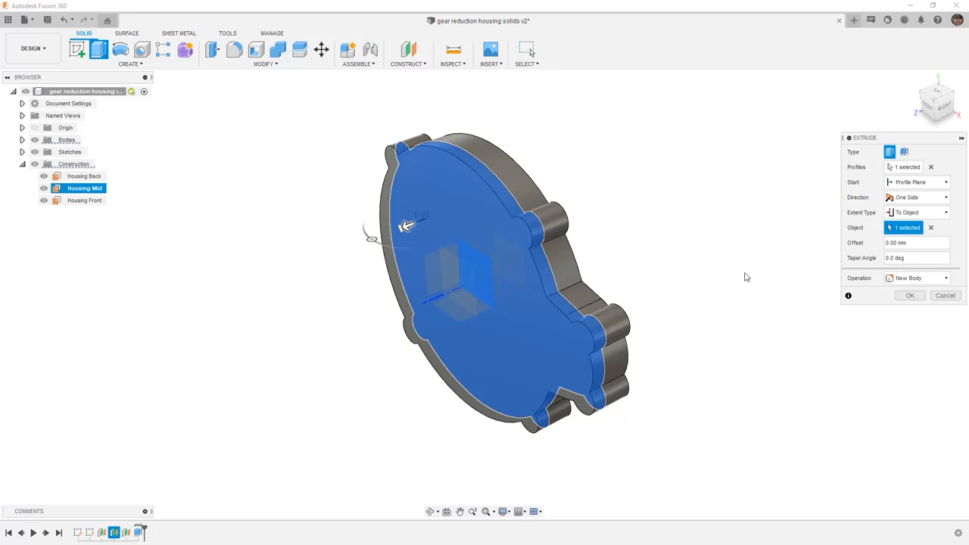
left_click(916, 278)
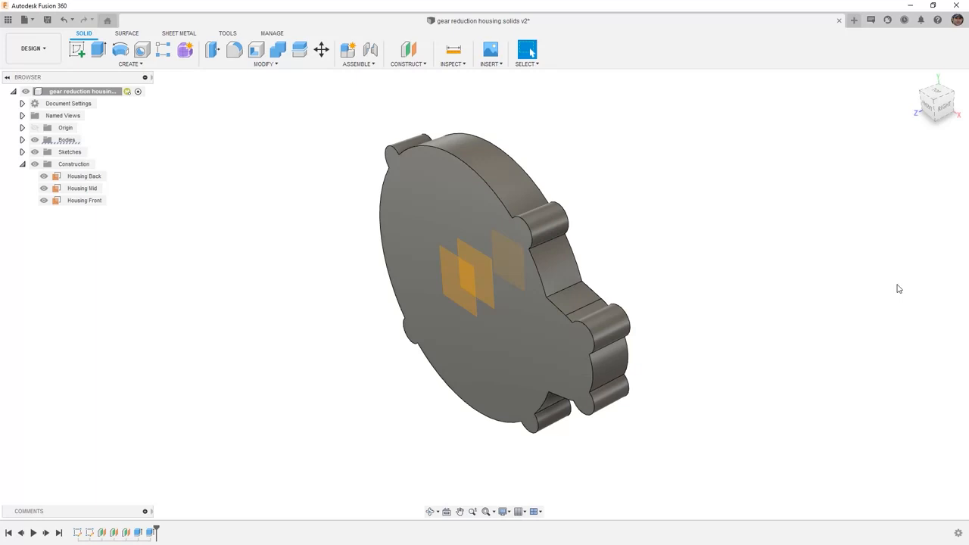
mouse_move(196, 524)
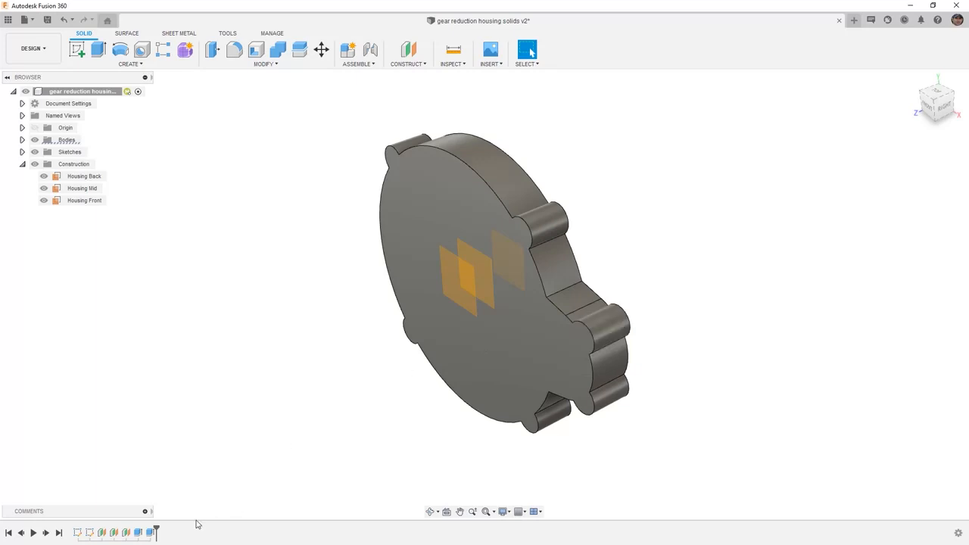
- Edit Extrude2 so its operation is New Body instead of Join
right_click(149, 534)
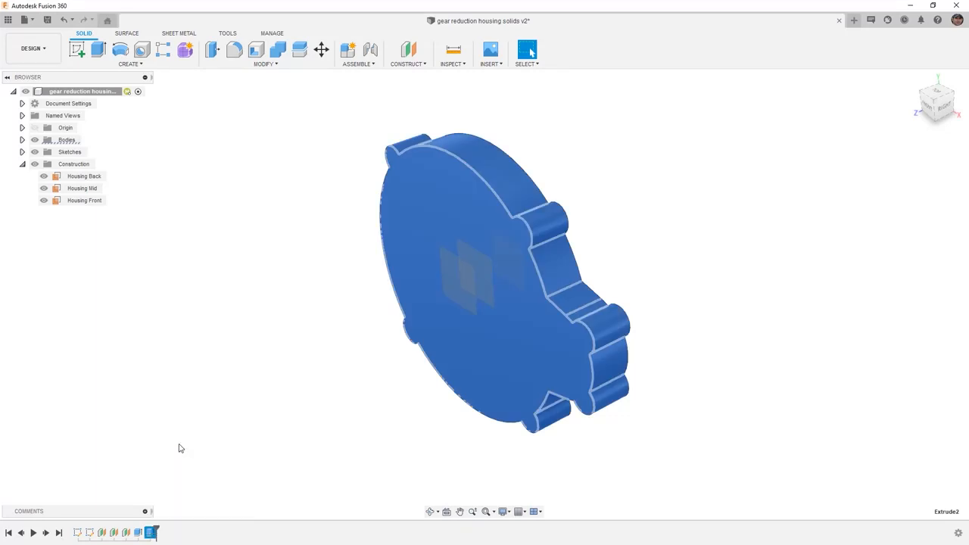
double_click(84, 188)
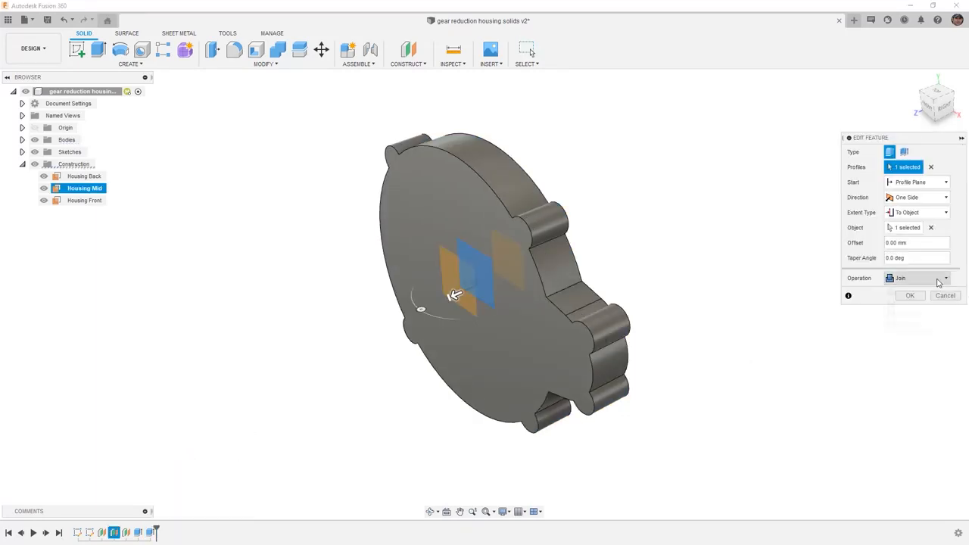
left_click(945, 278)
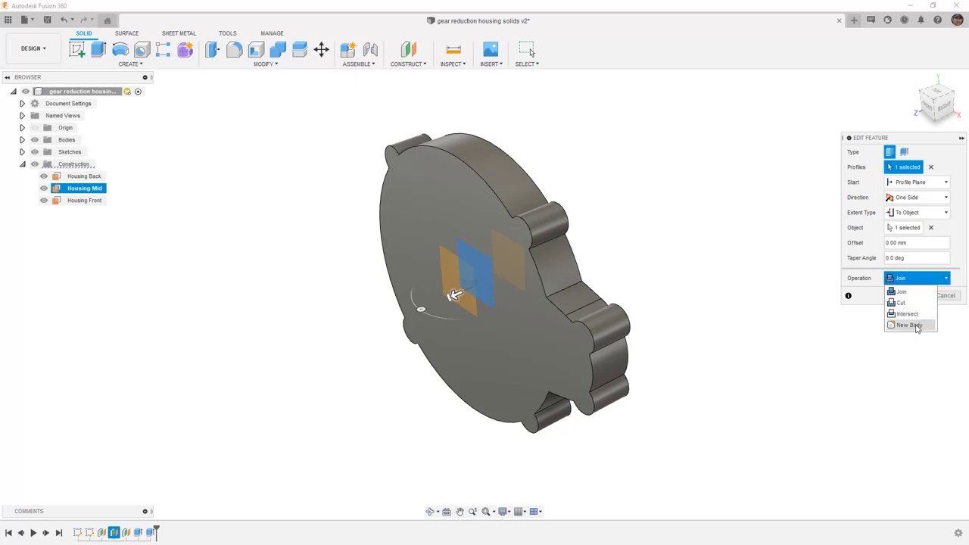
left_click(909, 325)
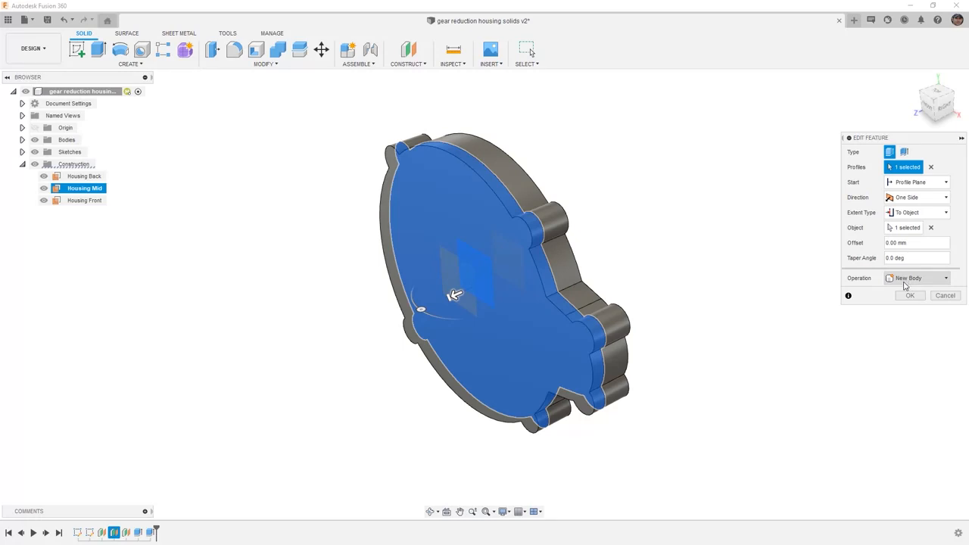
mouse_move(910, 300)
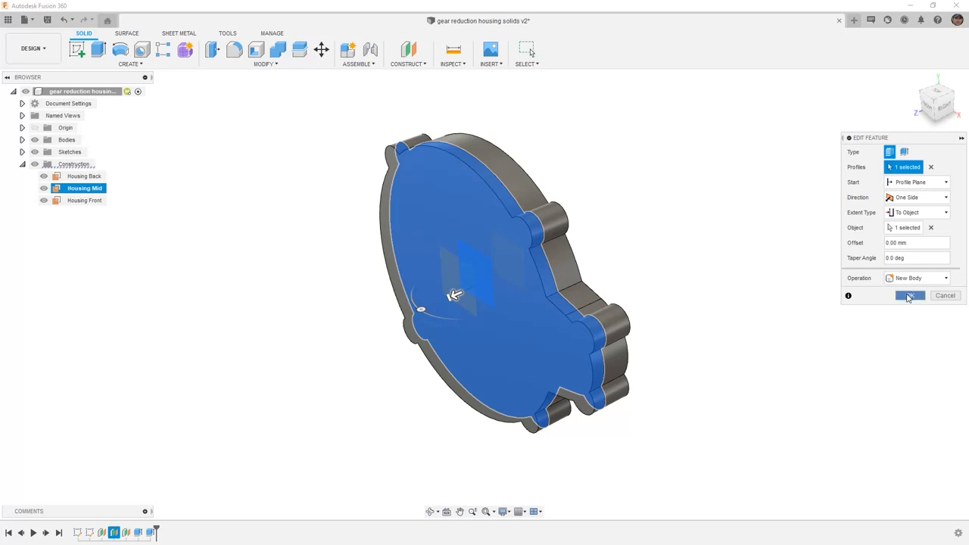
left_click(910, 295)
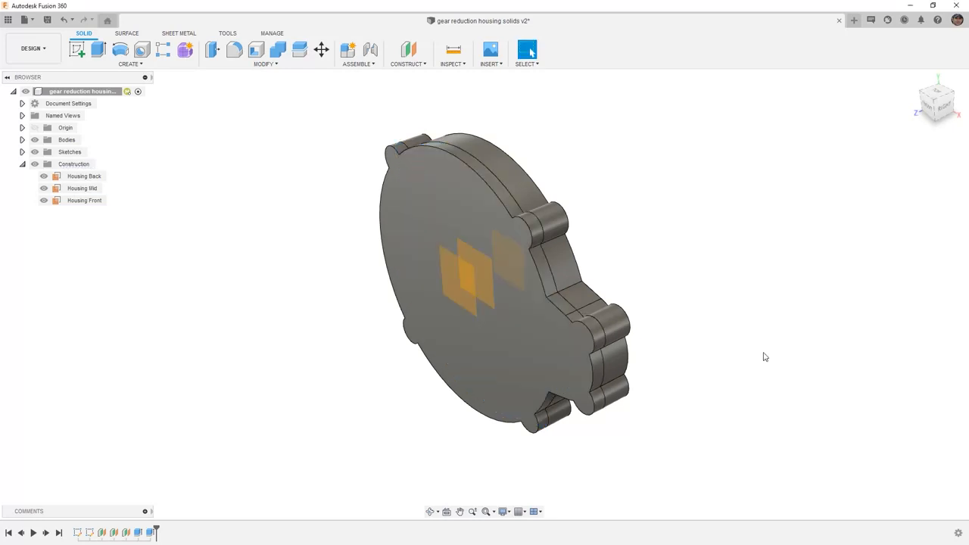
mouse_move(777, 293)
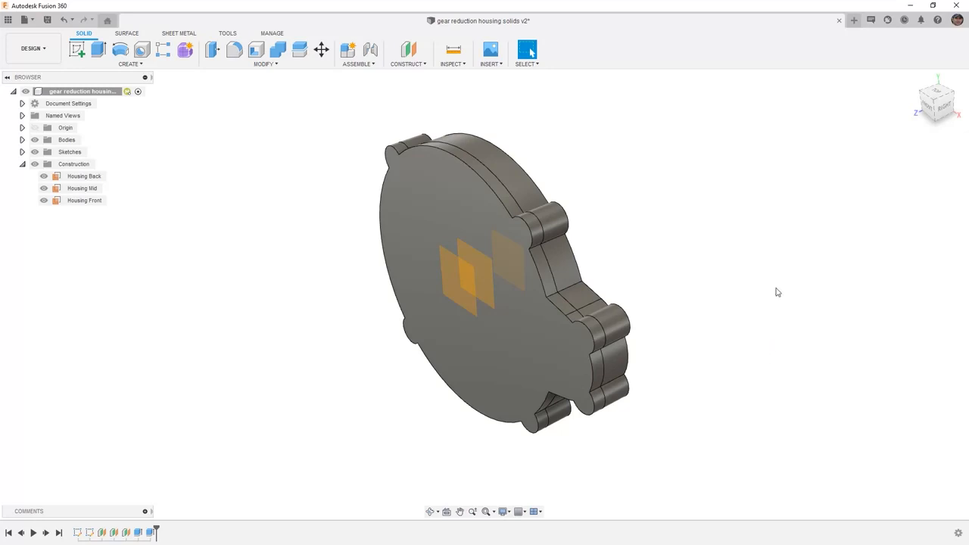
mouse_move(220, 260)
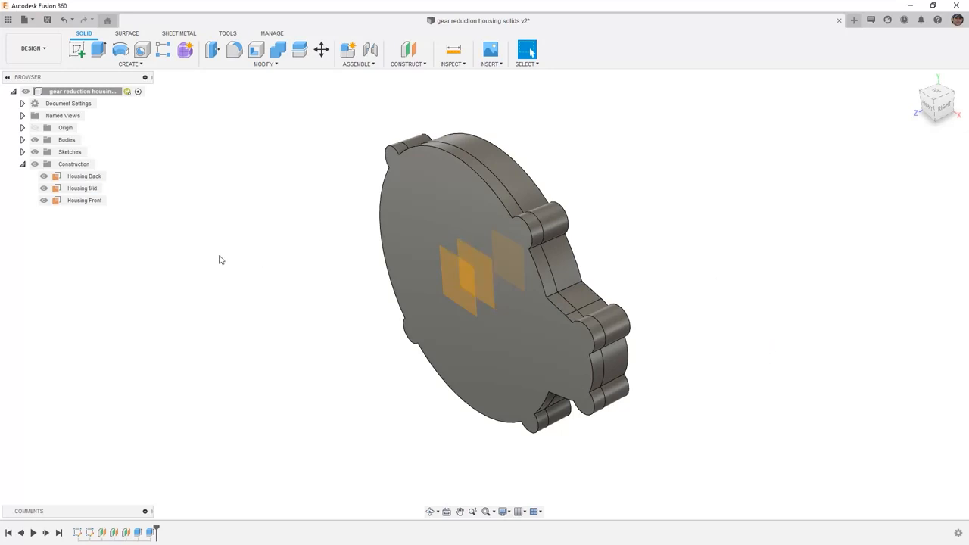
left_click(23, 151)
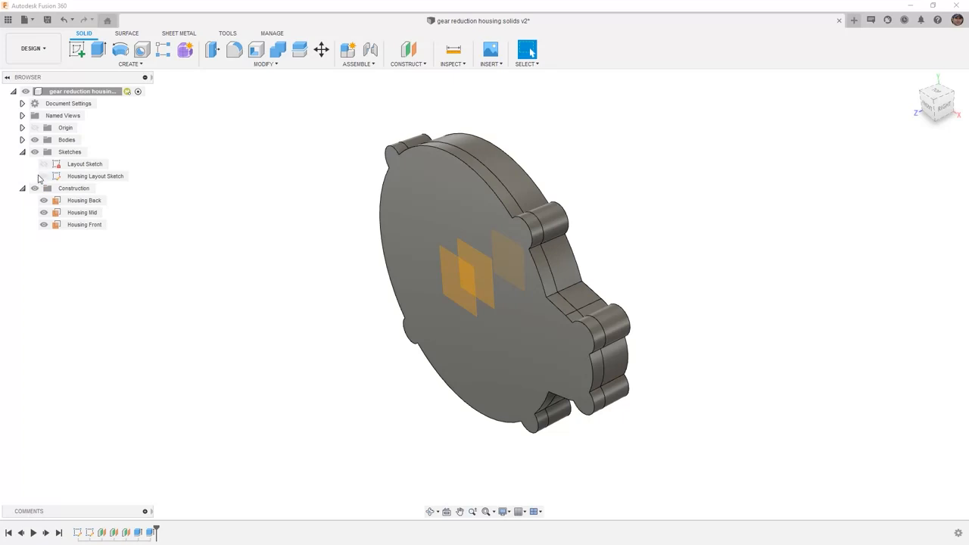
- Show the Housing Layout Sketch and start an extrude, picking the first cavity profile
left_click(43, 176)
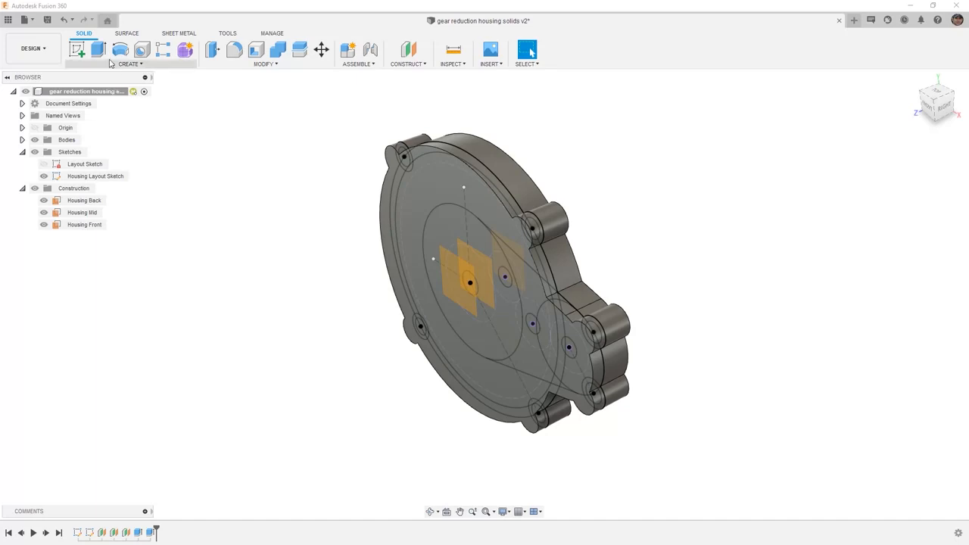
left_click(77, 49)
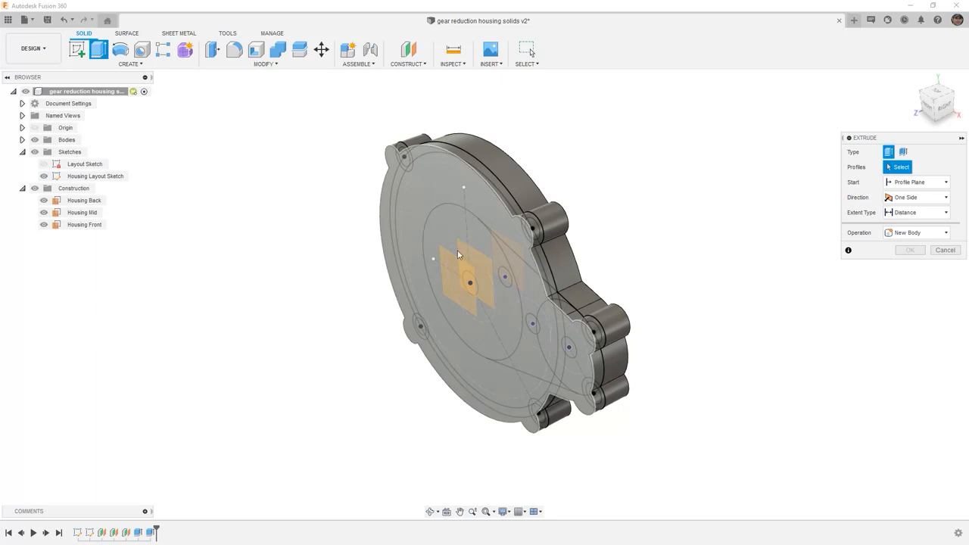
mouse_move(498, 350)
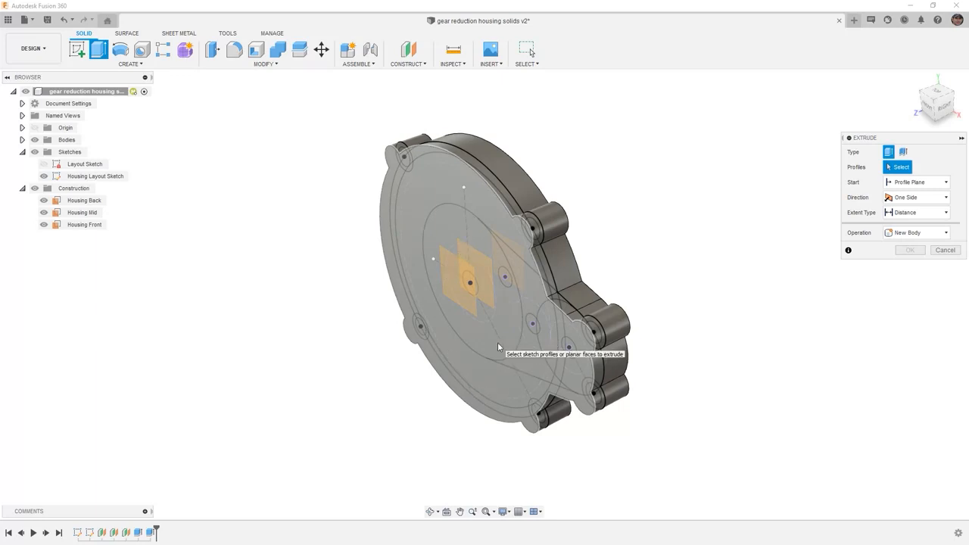
left_click(527, 54)
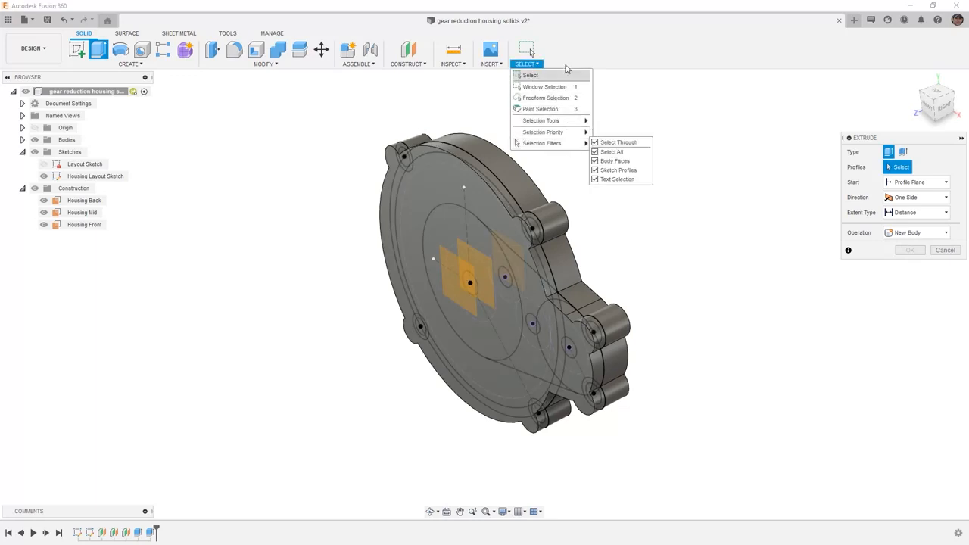
left_click(500, 327)
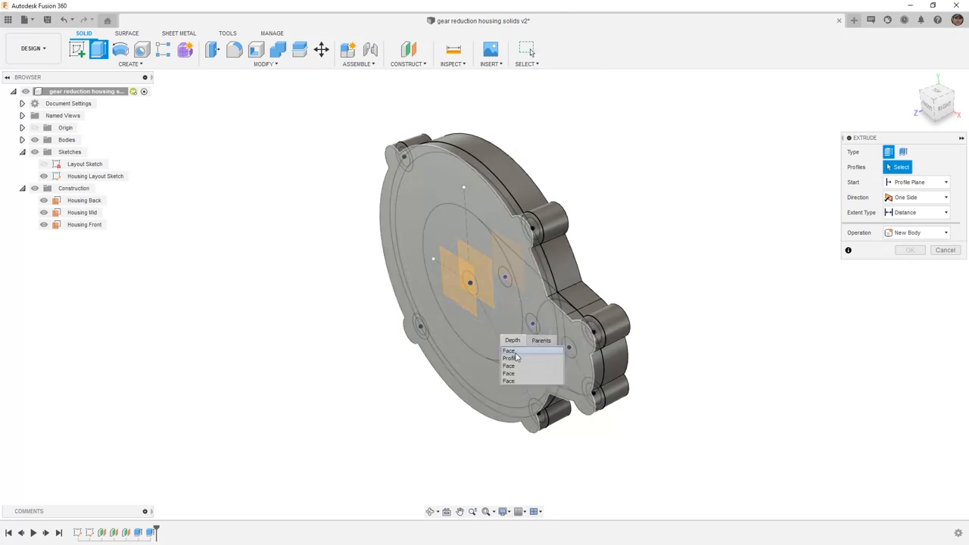
left_click(512, 357)
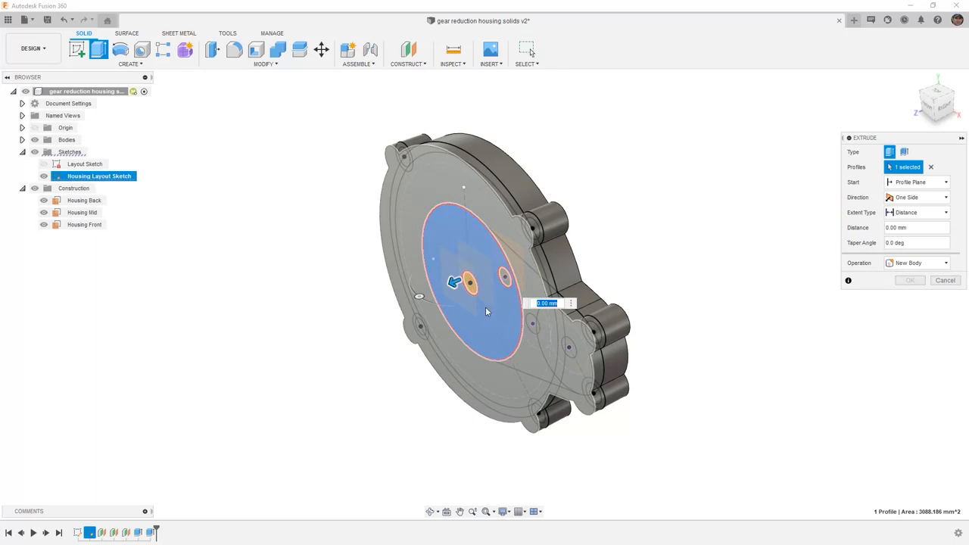
- Add the remaining cavity regions, including the sliver and lug notch, reaching 23 profiles
left_click(82, 212)
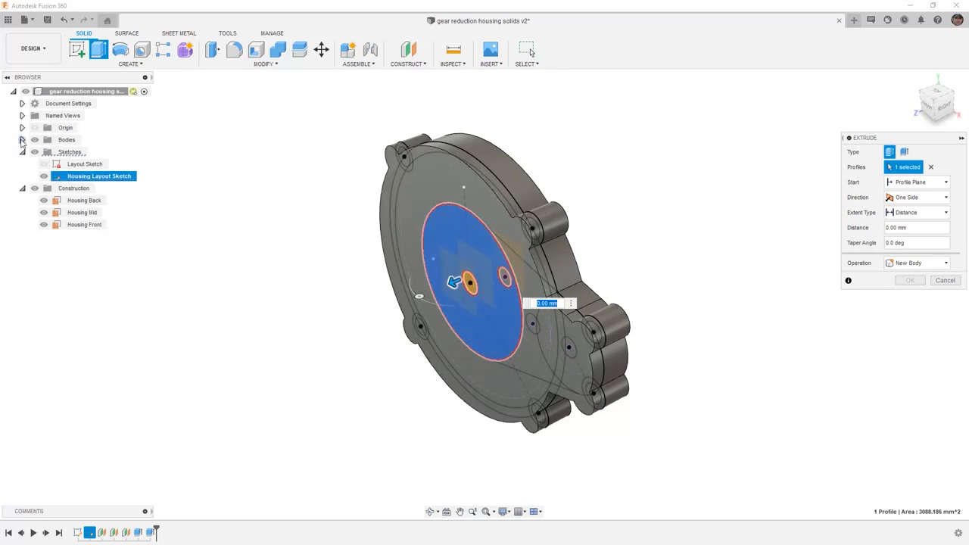
left_click(22, 140)
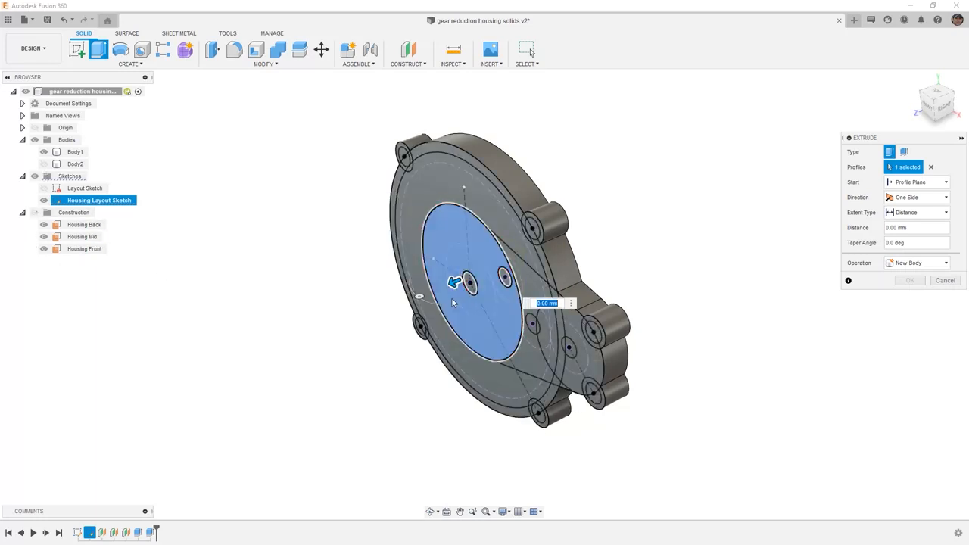
left_click(499, 279)
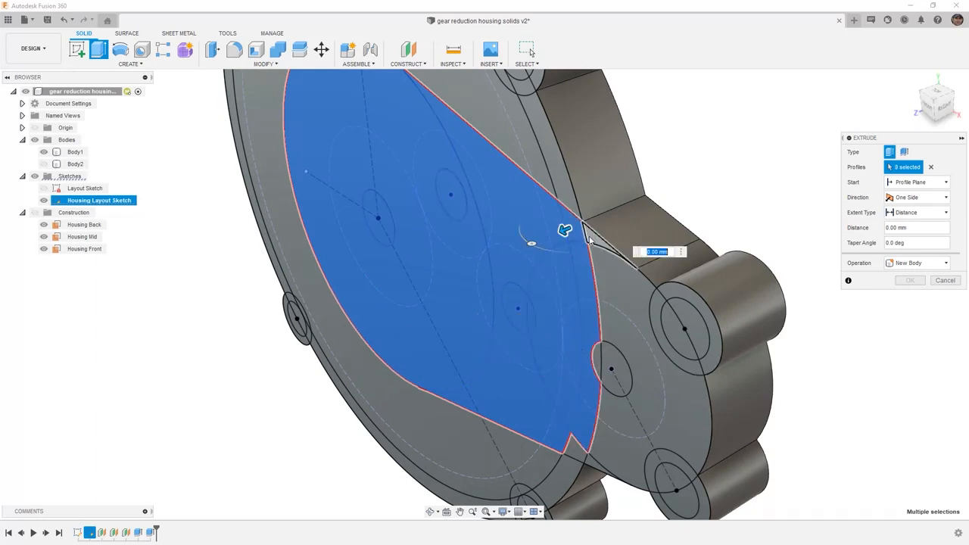
left_click(598, 356)
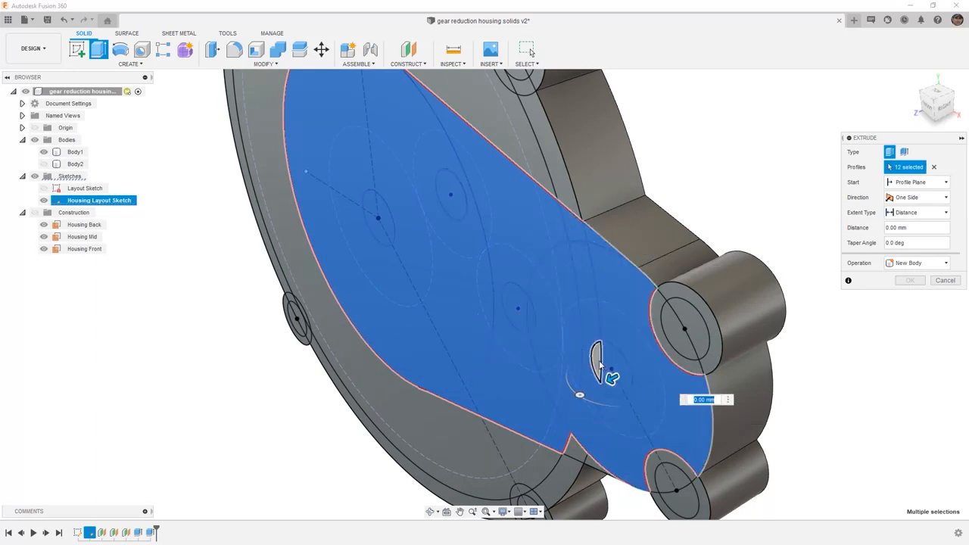
left_click(594, 462)
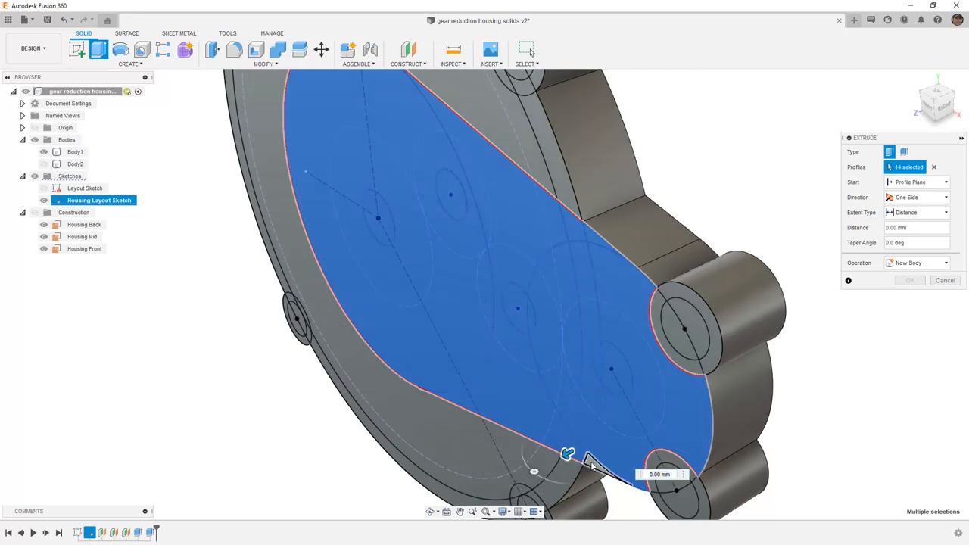
left_click(659, 477)
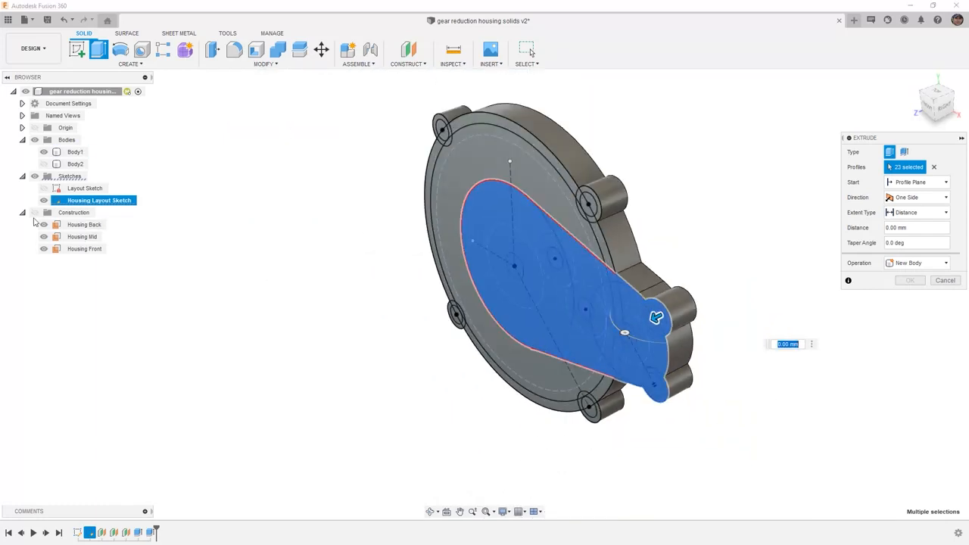
- Extend the 23-profile cavity extrude to the Housing Front plane, joined, and finish it
left_click(21, 212)
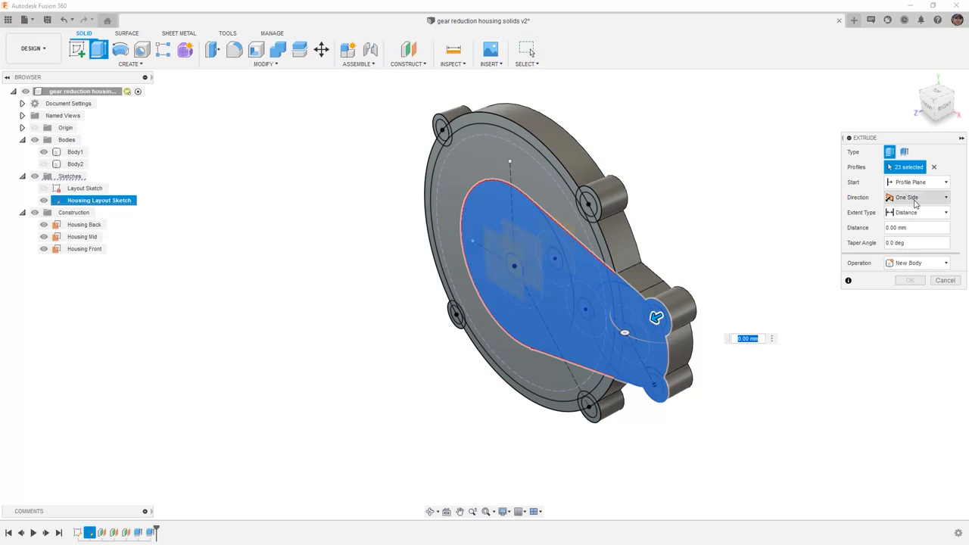
left_click(916, 212)
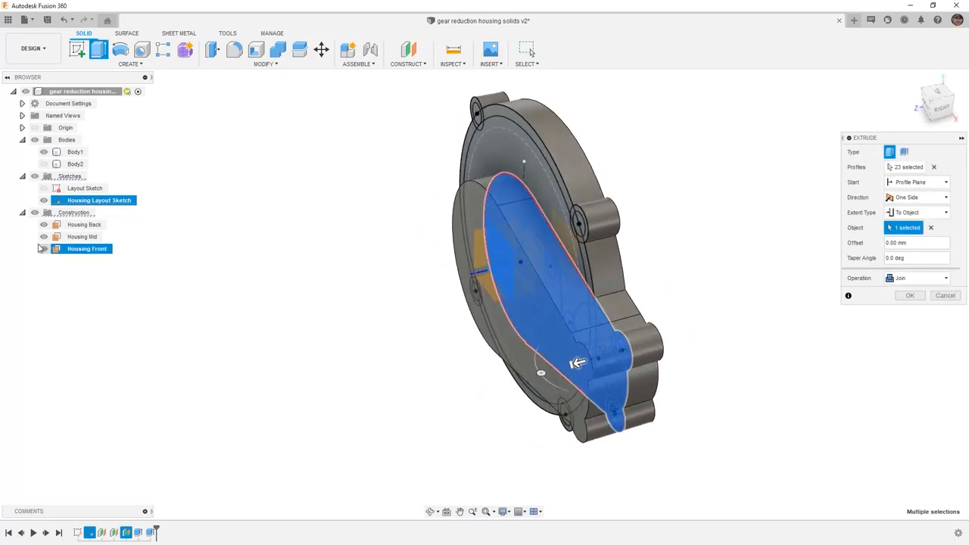
left_click(917, 278)
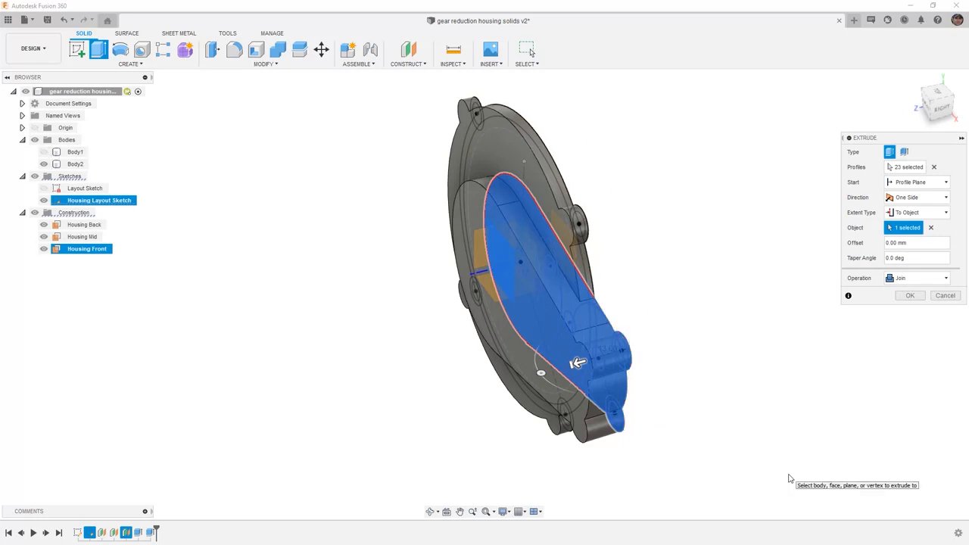
left_click(910, 296)
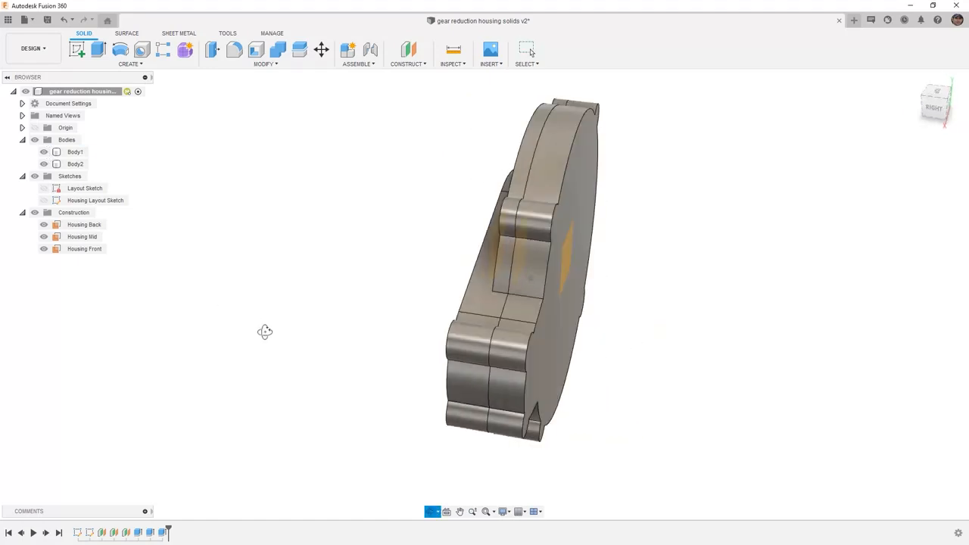
left_click_drag(265, 331, 298, 337)
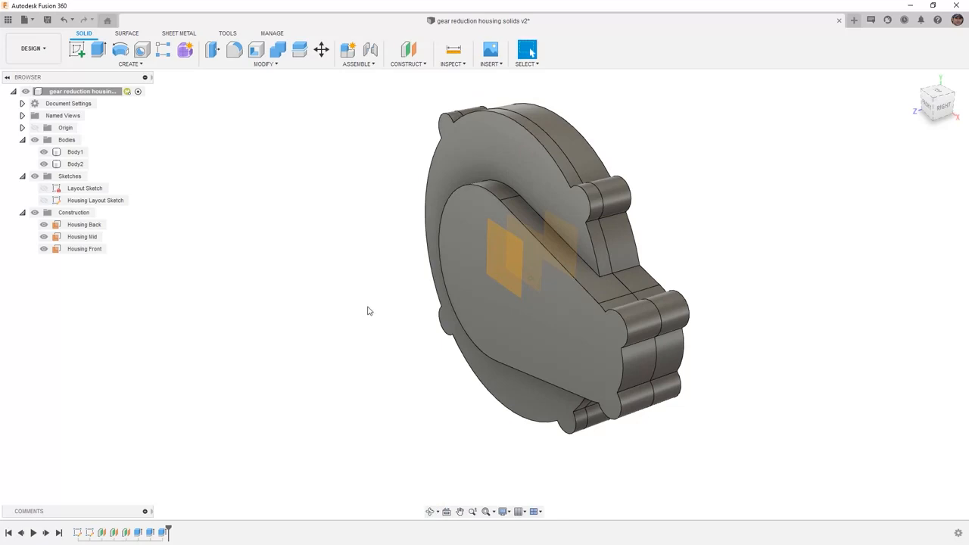
mouse_move(438, 312)
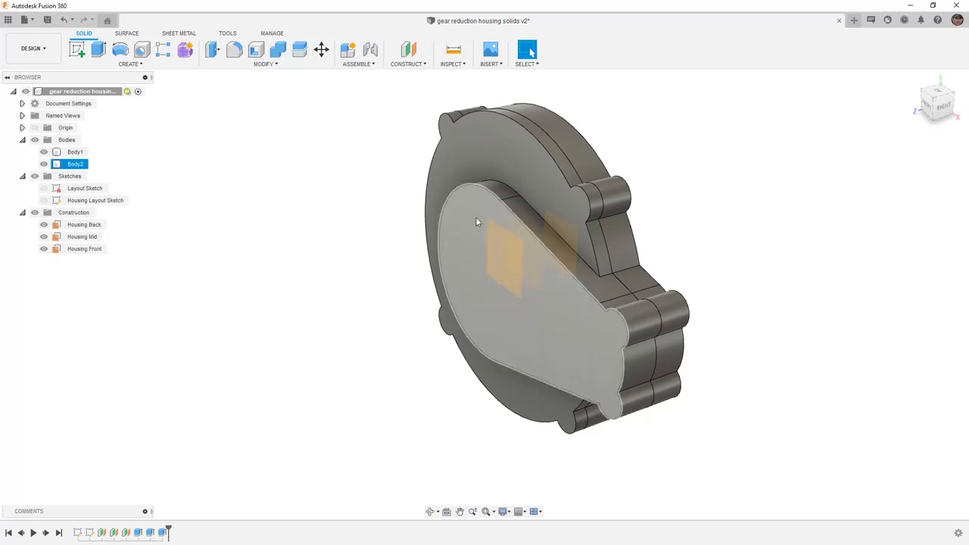
mouse_move(489, 212)
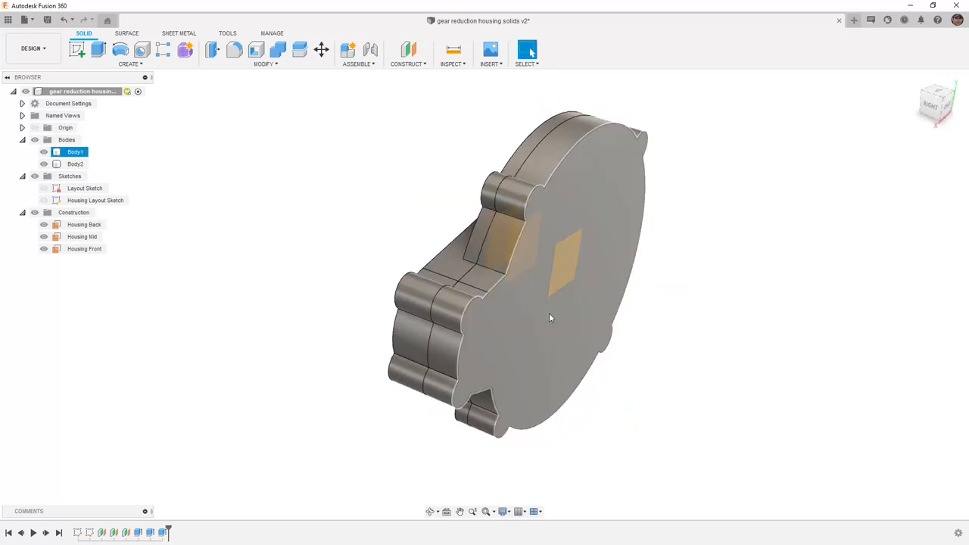
left_click_drag(551, 318, 535, 350)
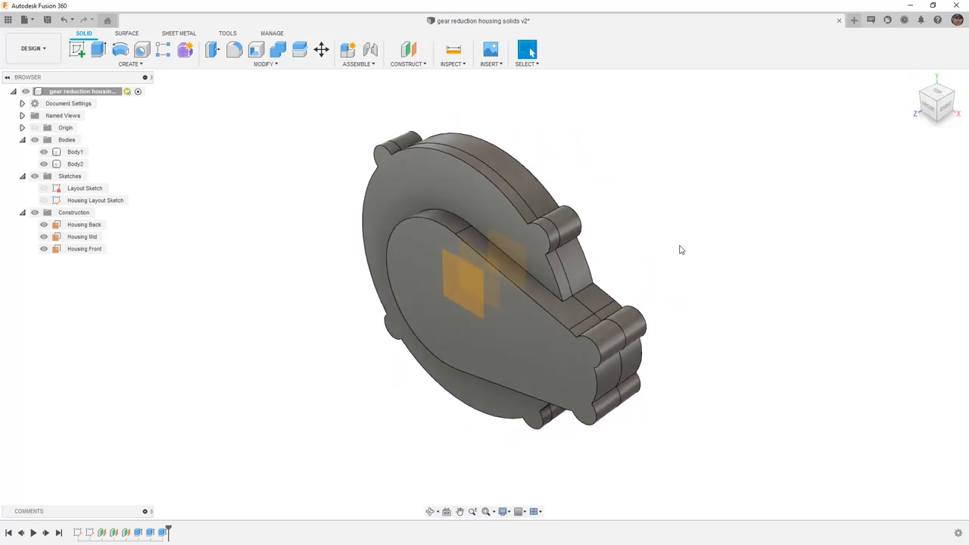
- Save the design as a new version and show the Housing Layout Sketch again
key("ctrl+s")
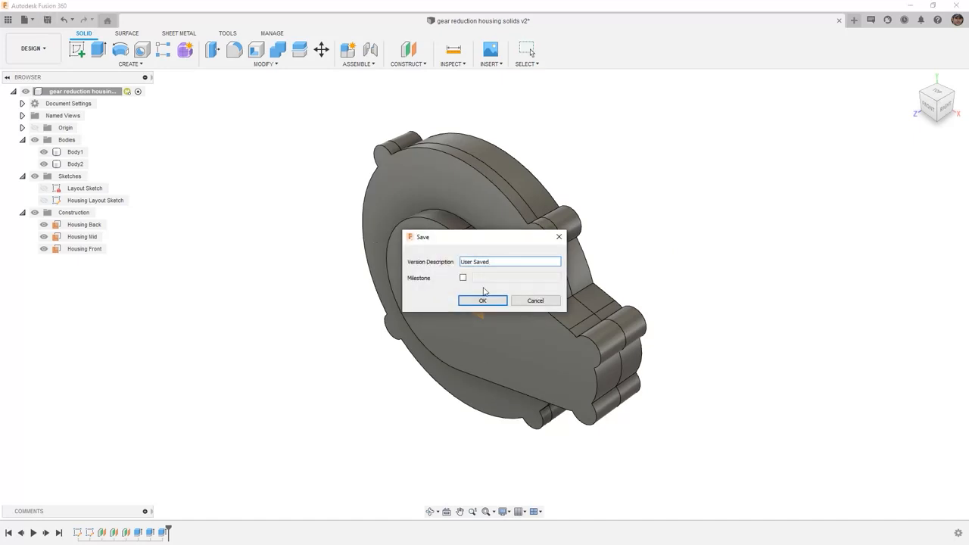
left_click(482, 301)
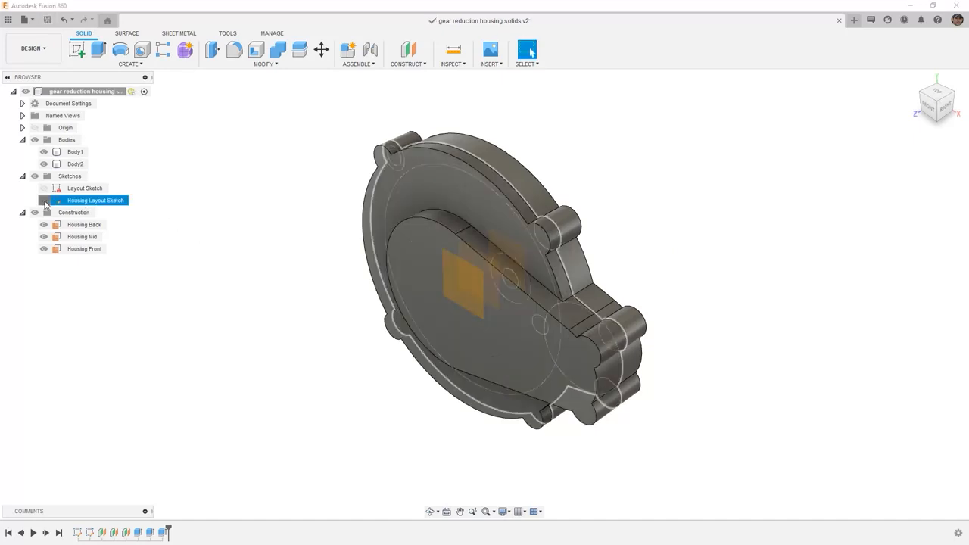
left_click(43, 200)
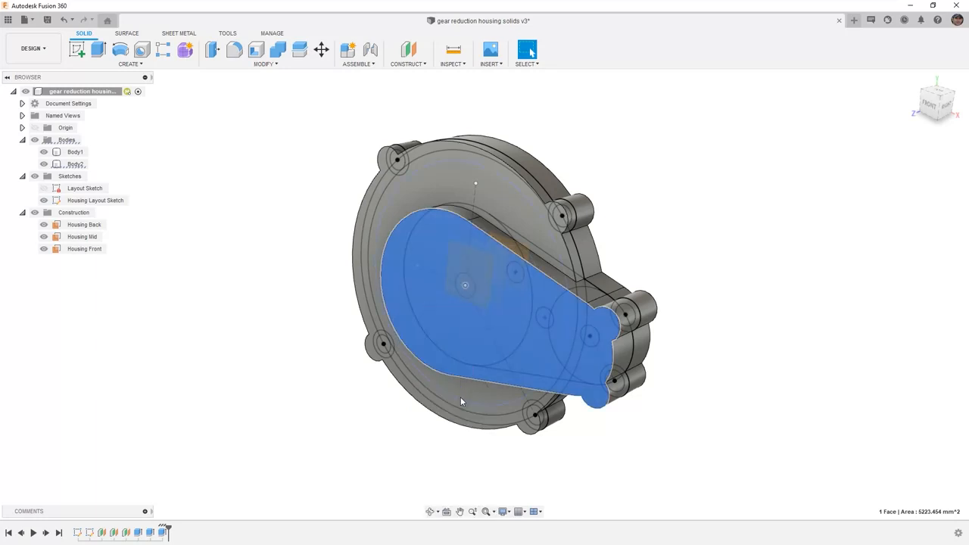
- Create Sketch4 on the front face and project the layout circles and outline curves
left_click(78, 48)
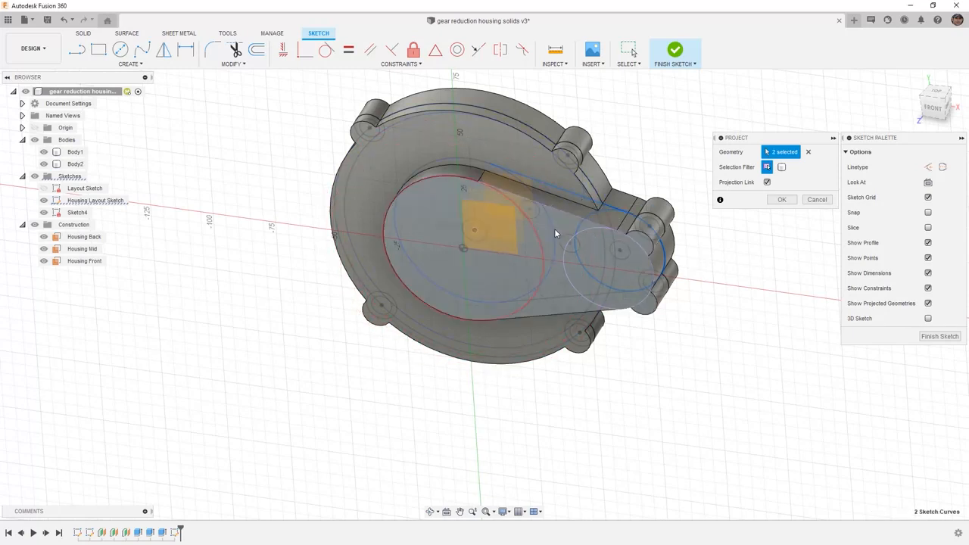
left_click(552, 302)
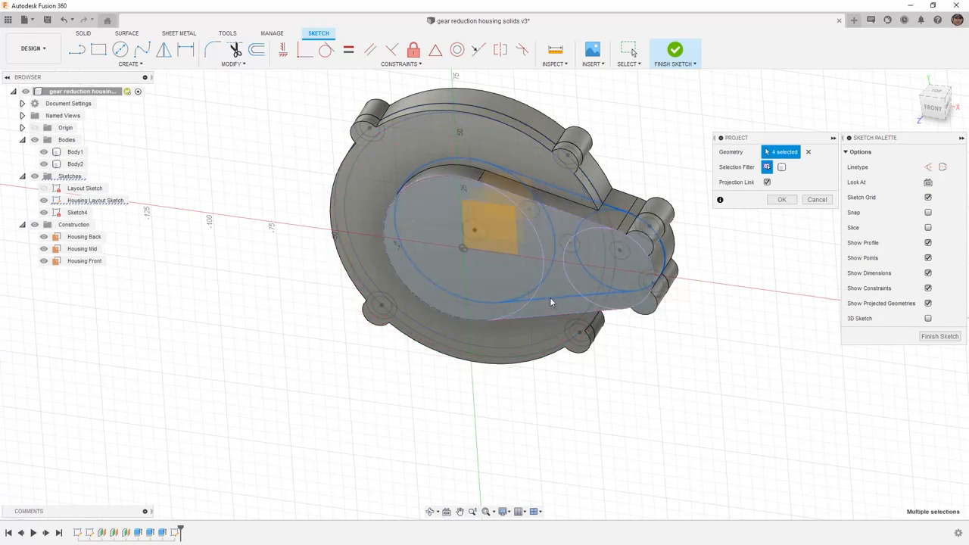
left_click(782, 199)
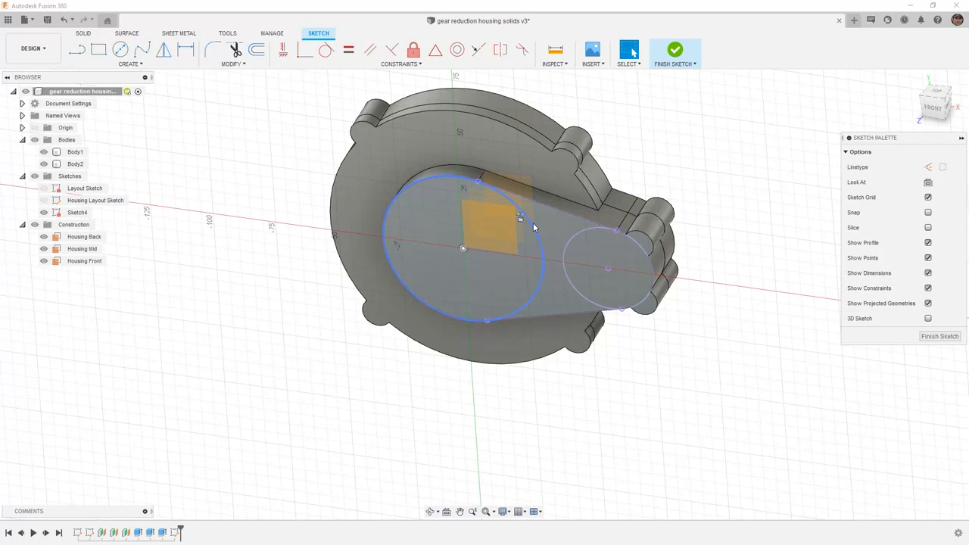
mouse_move(534, 227)
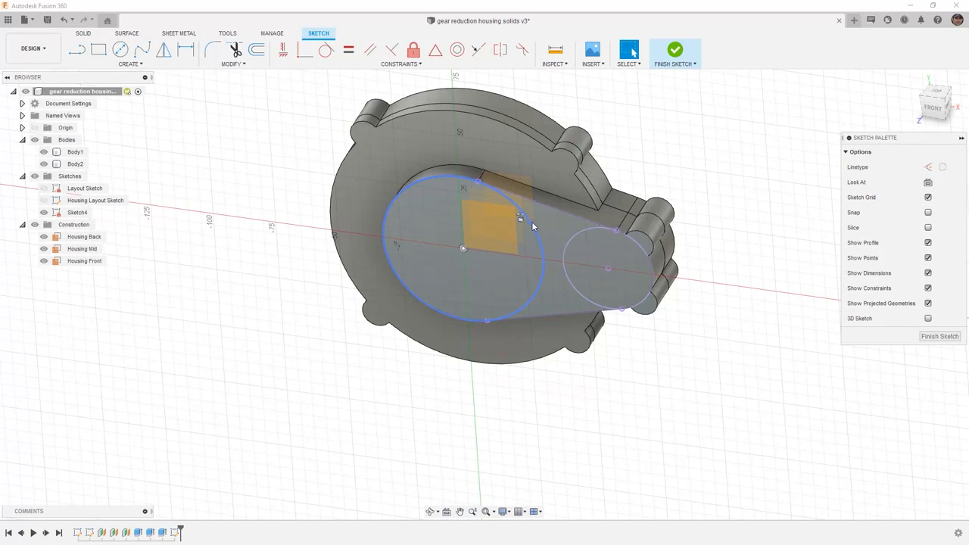
- Trim the overlapping inner circle arcs in Sketch4, leaving one teardrop outline
left_click(235, 50)
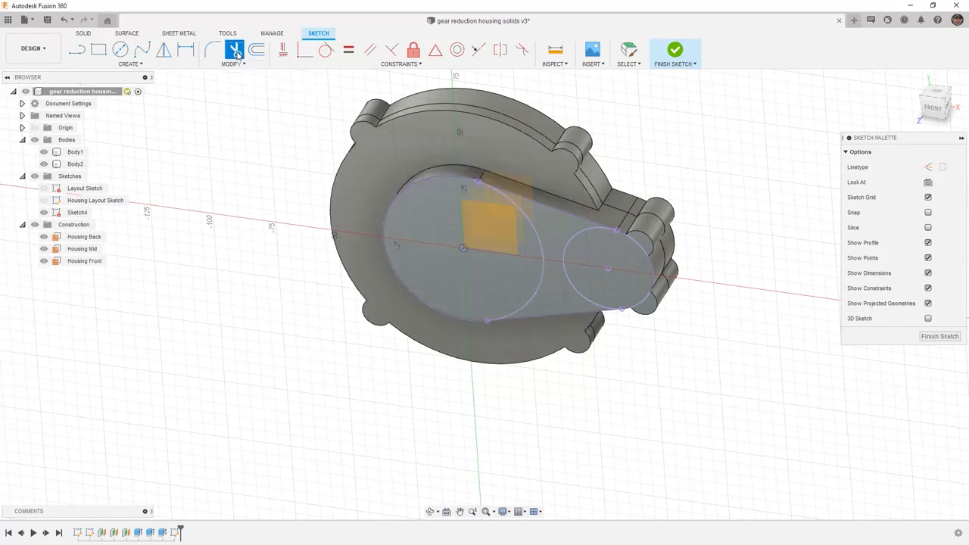
left_click(234, 49)
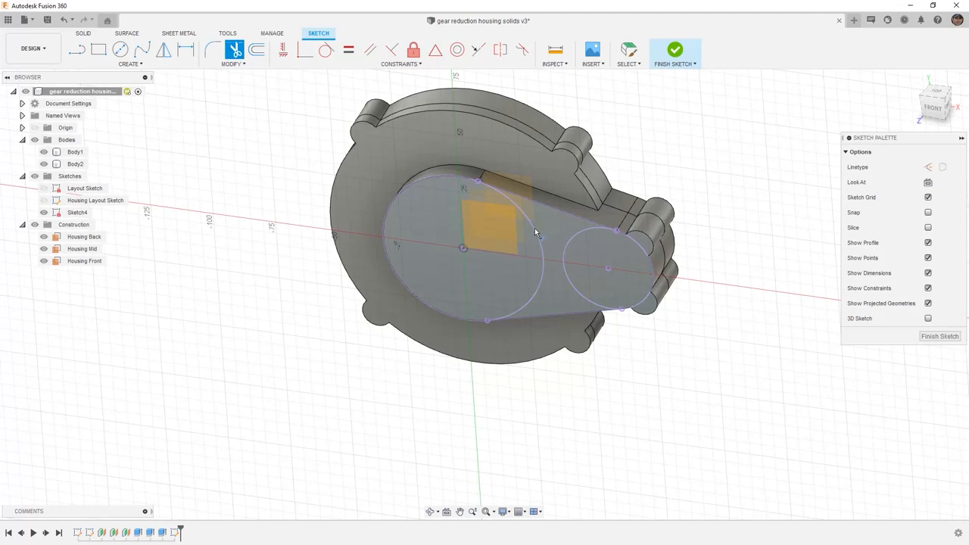
mouse_move(574, 235)
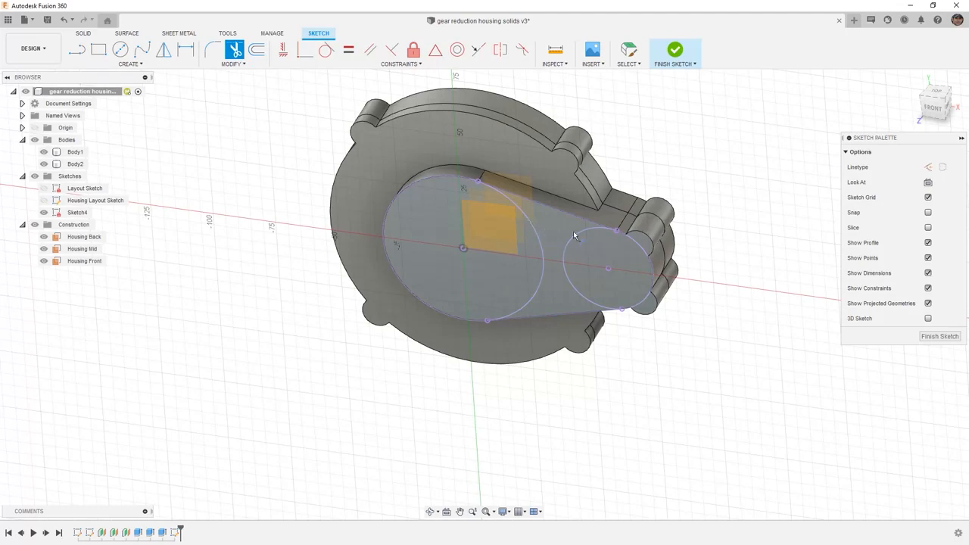
mouse_move(585, 235)
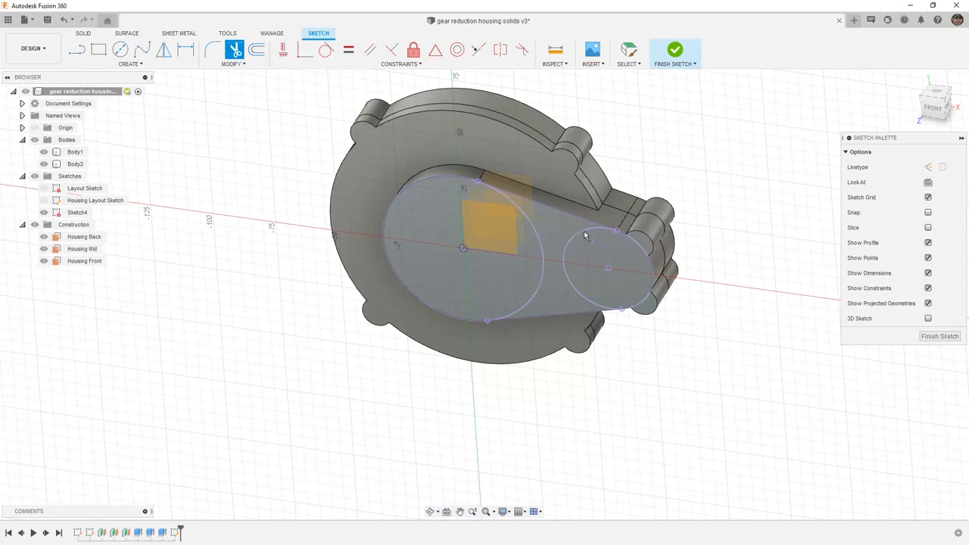
mouse_move(540, 242)
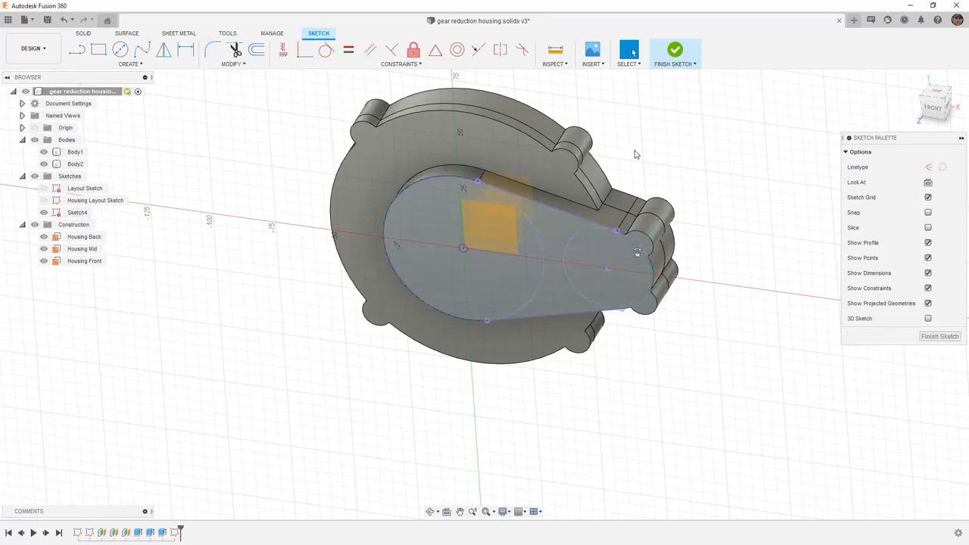
left_click(120, 49)
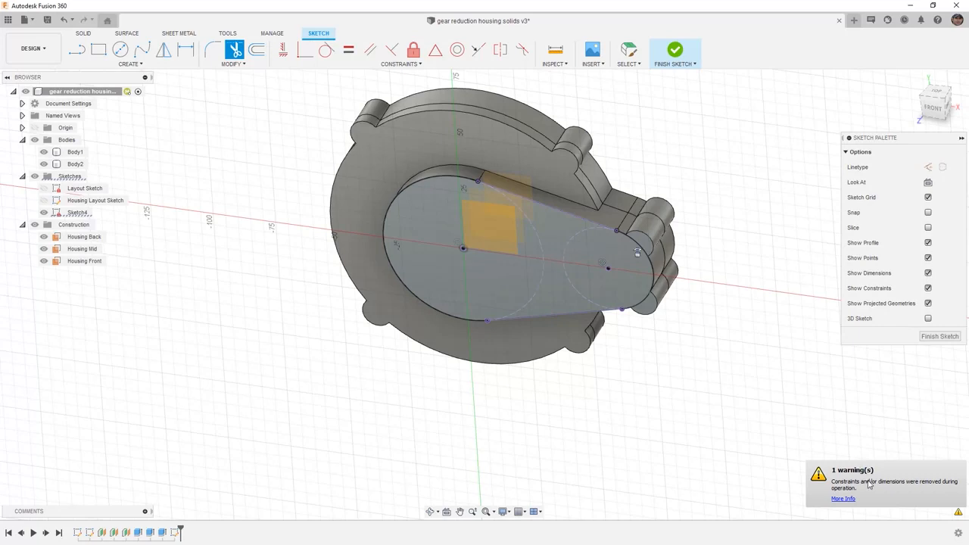
mouse_move(378, 211)
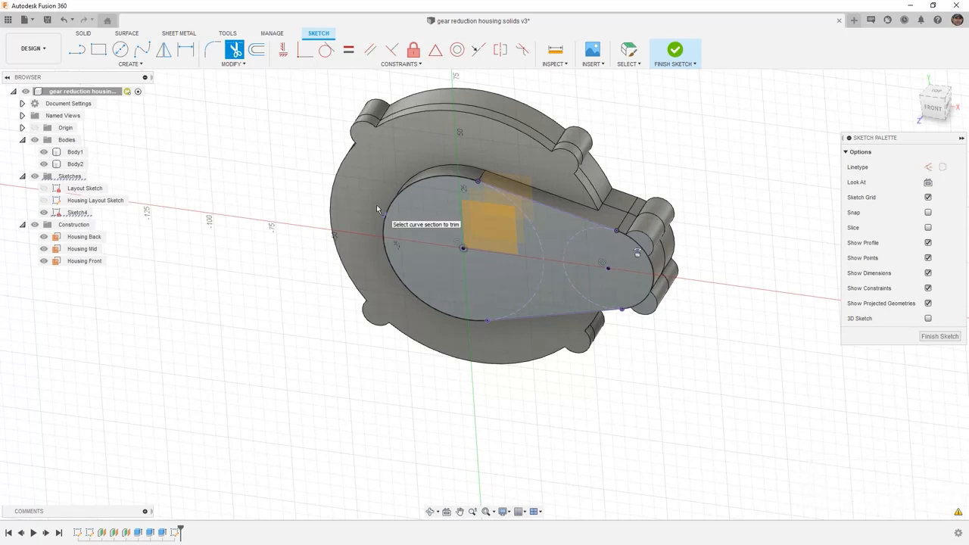
mouse_move(322, 159)
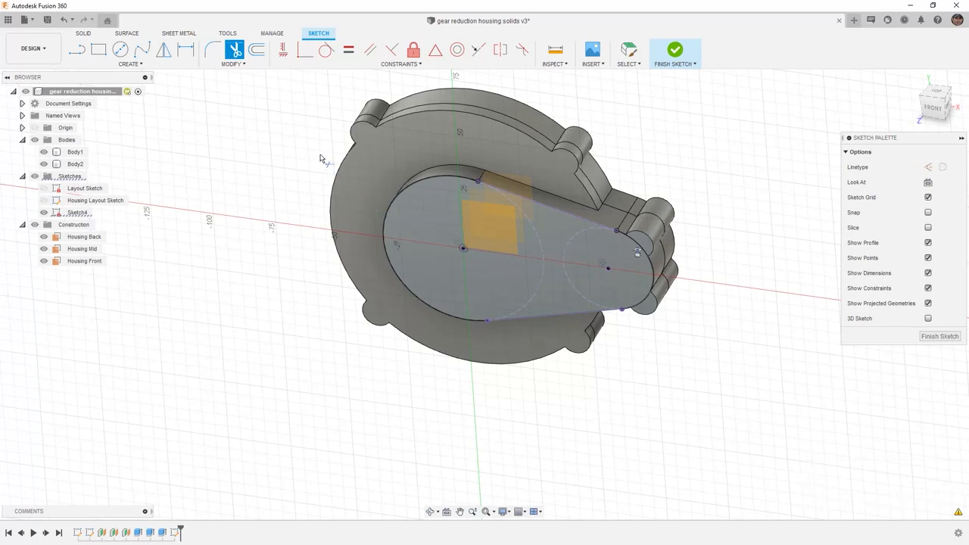
mouse_move(267, 59)
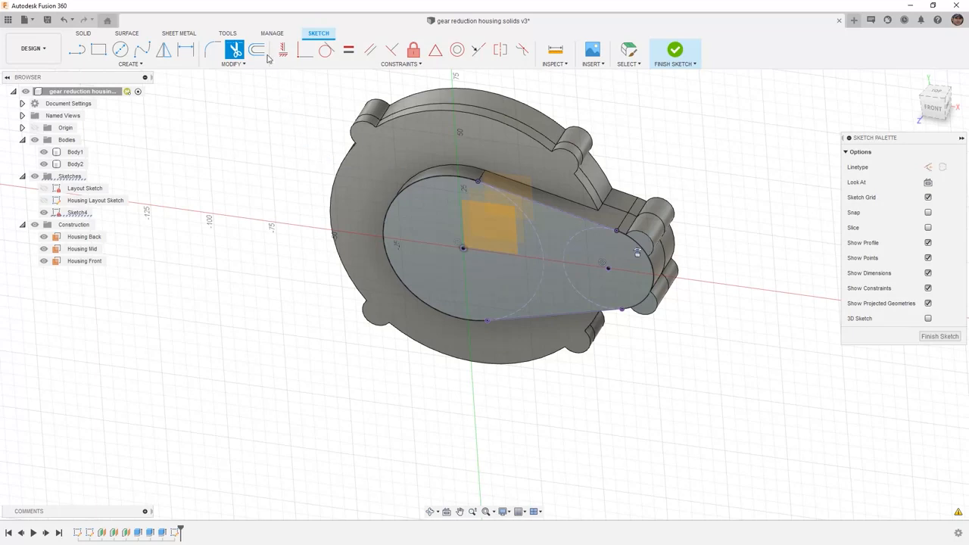
- Offset the four teardrop outline curves inward by the Wall_Thickness parameter in Sketch4
left_click(258, 50)
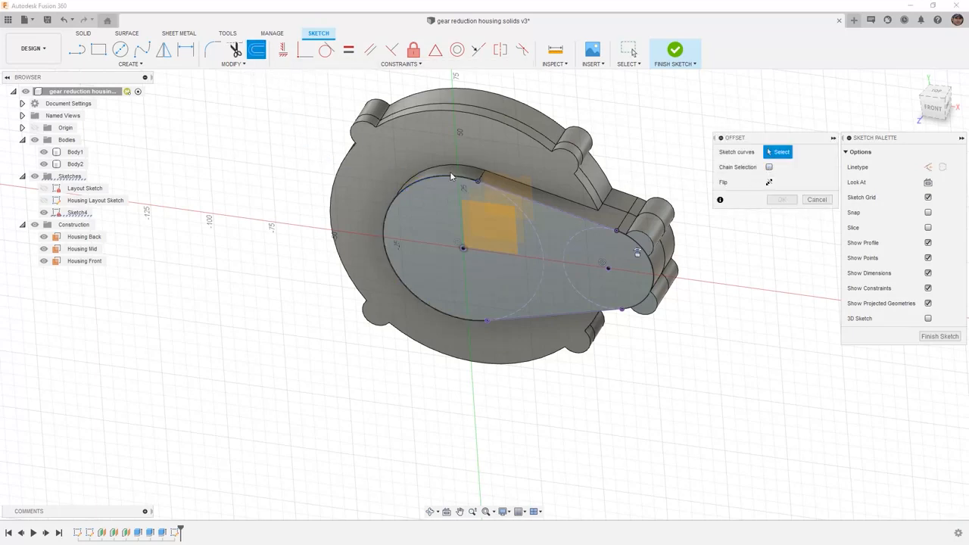
left_click(450, 176)
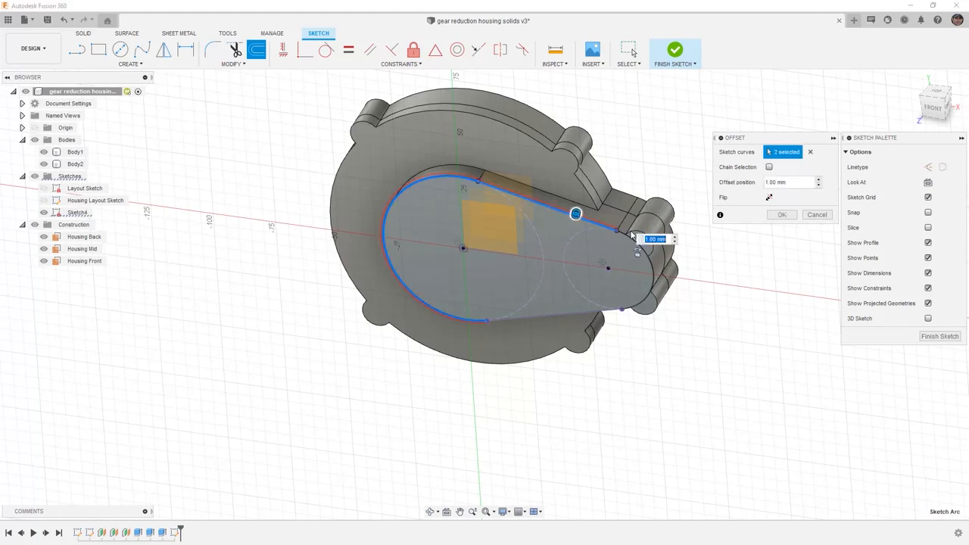
left_click(581, 314)
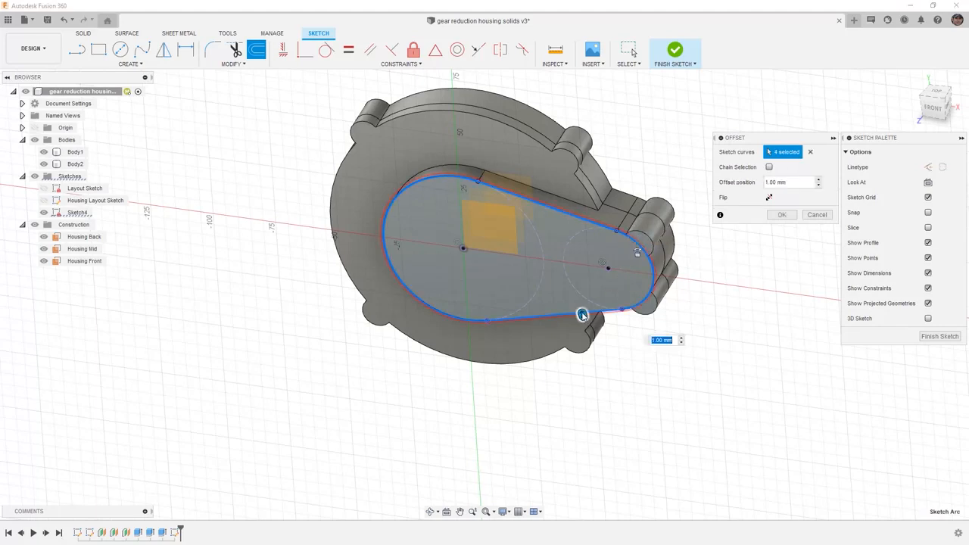
left_click_drag(583, 314, 579, 305)
type("Wall_Thickness")
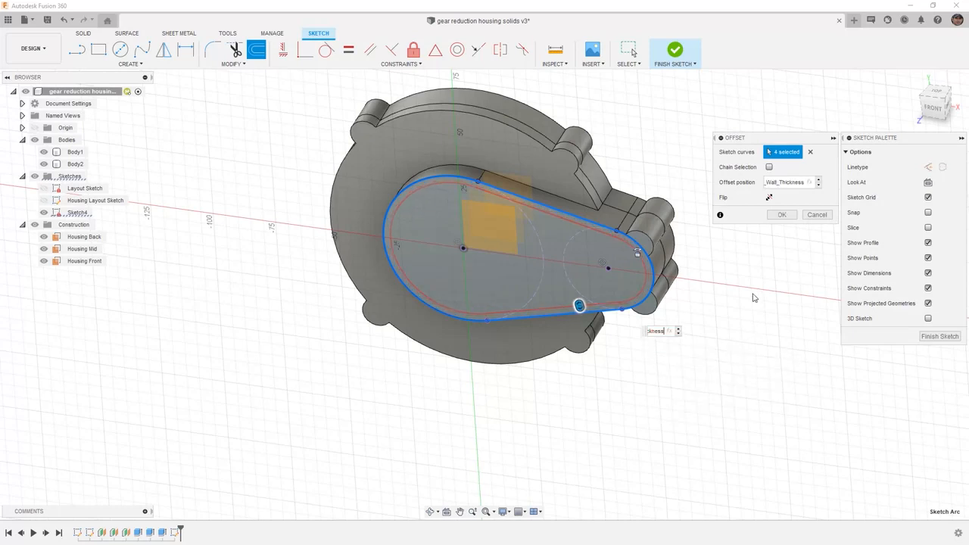
left_click(782, 215)
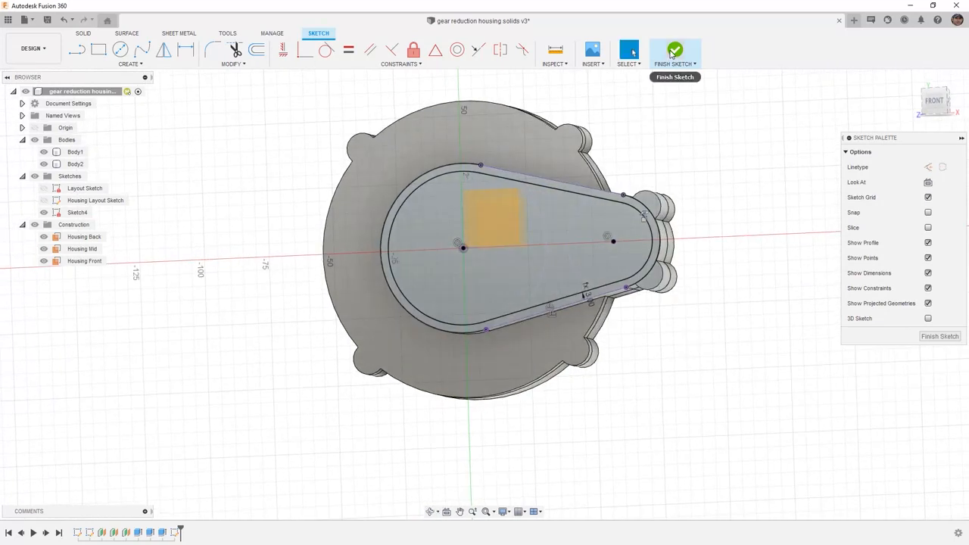
- Finish the sketch and extrude-cut the inner teardrop profile from Body2 to Housing Mid
left_click(674, 50)
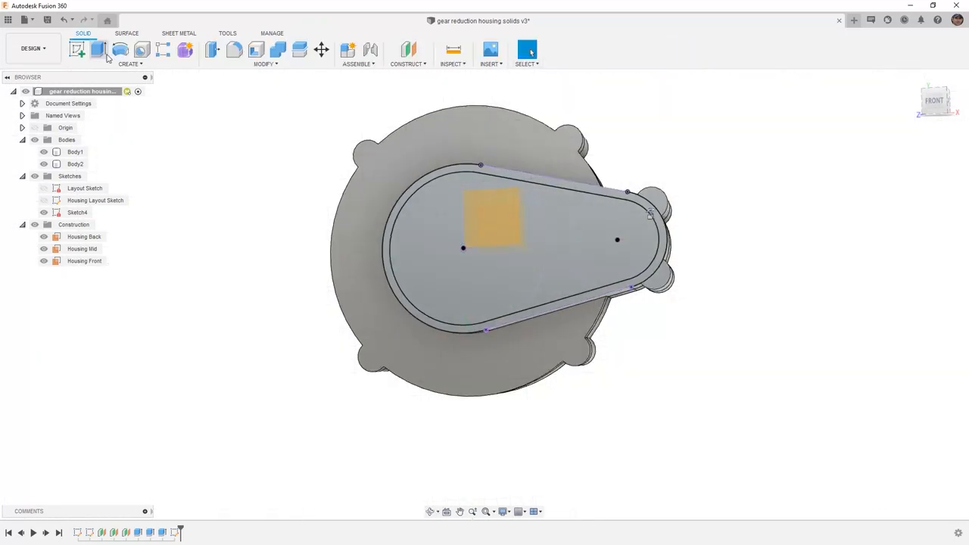
left_click(98, 49)
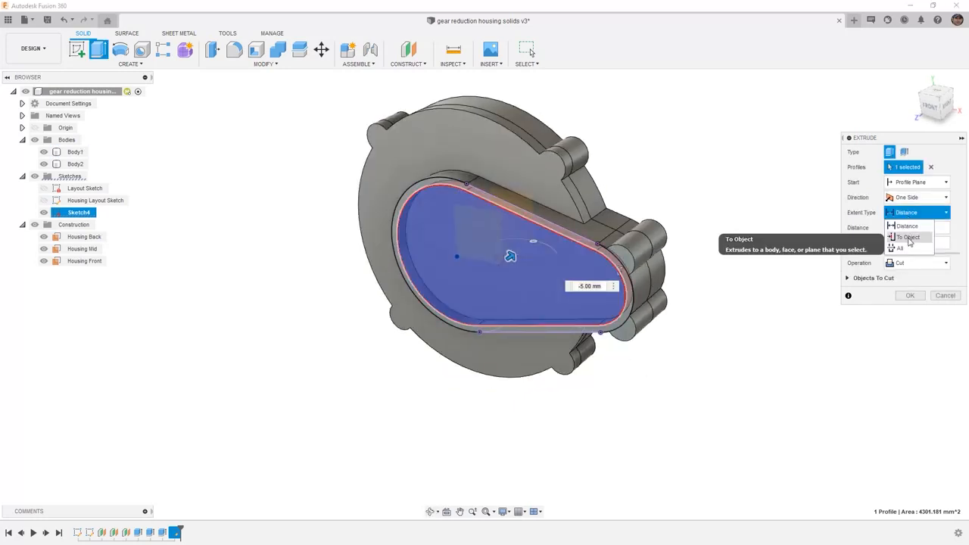
left_click(908, 237)
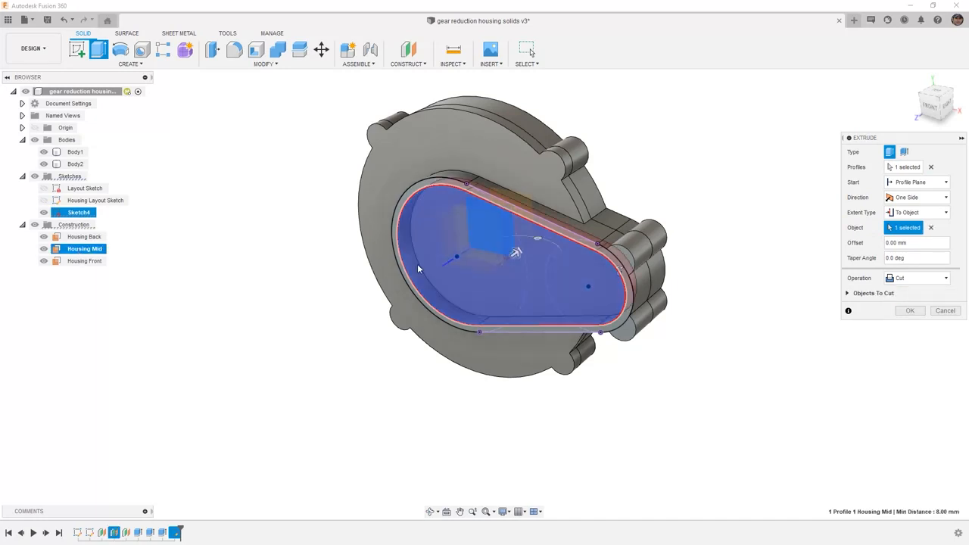
left_click(849, 293)
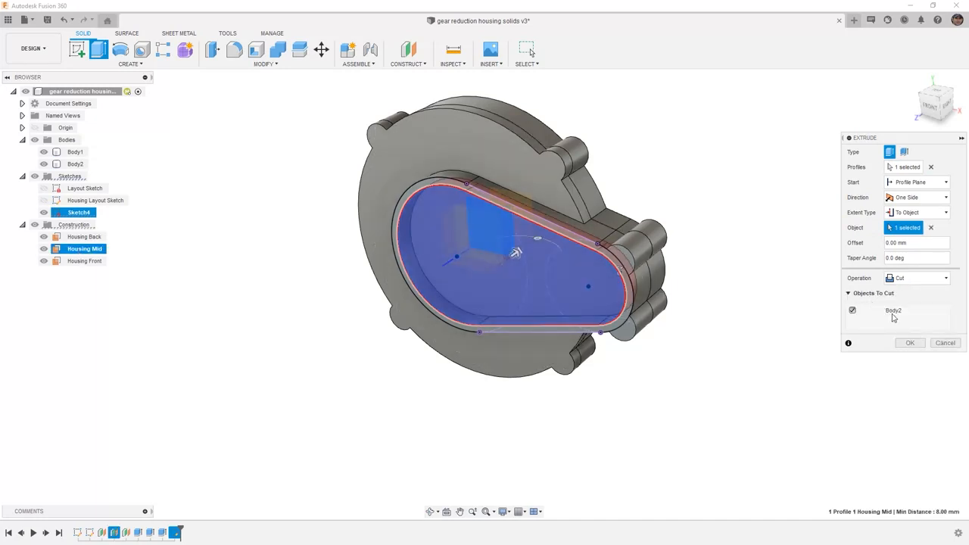
left_click(909, 343)
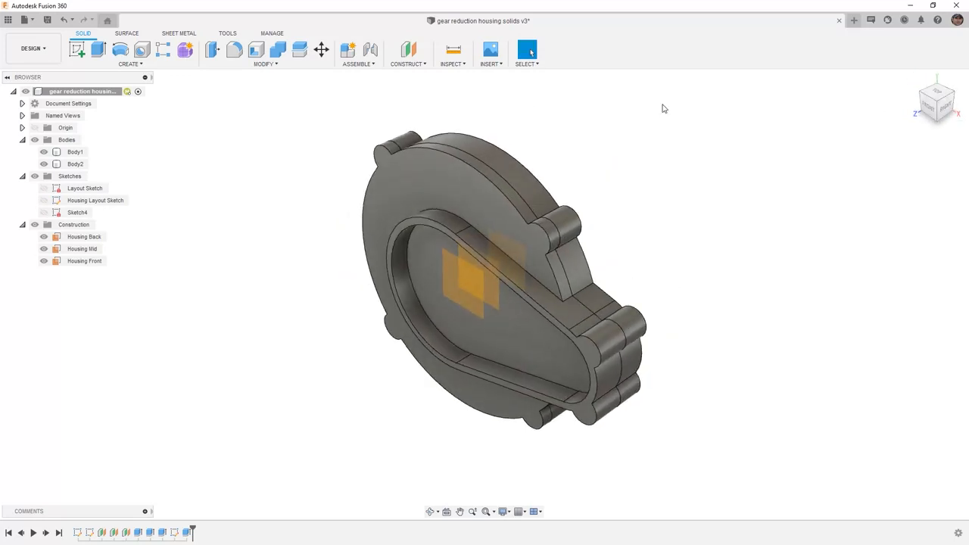
- Change Housing_Wall_Thickness to 6 then 10 mm, restore 3 mm, and save the design
left_click(265, 53)
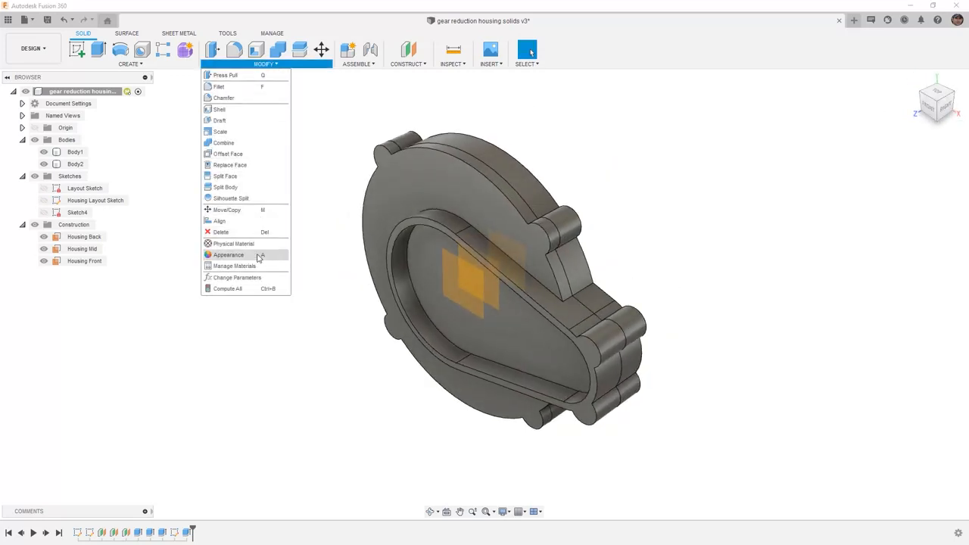
left_click(237, 277)
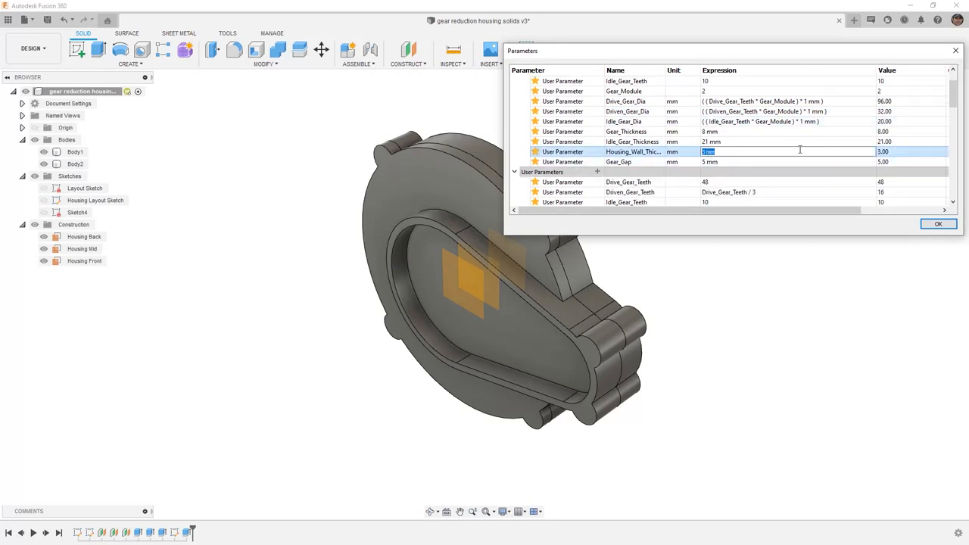
type("6")
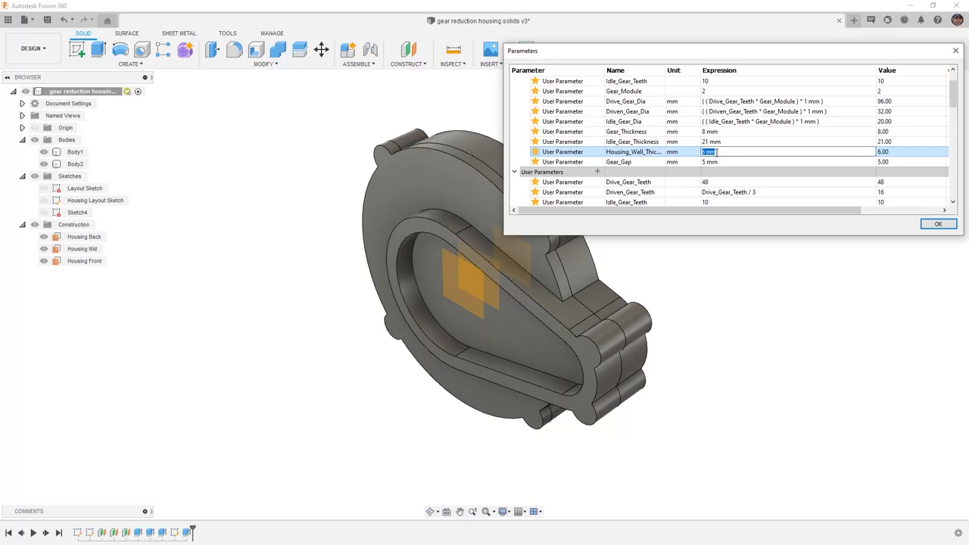
type("10 mm")
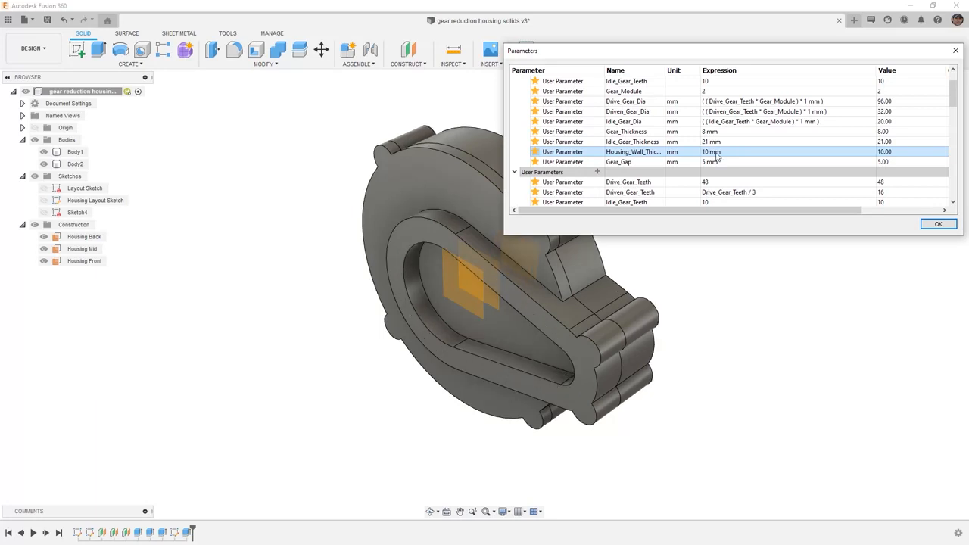
mouse_move(712, 162)
type("3")
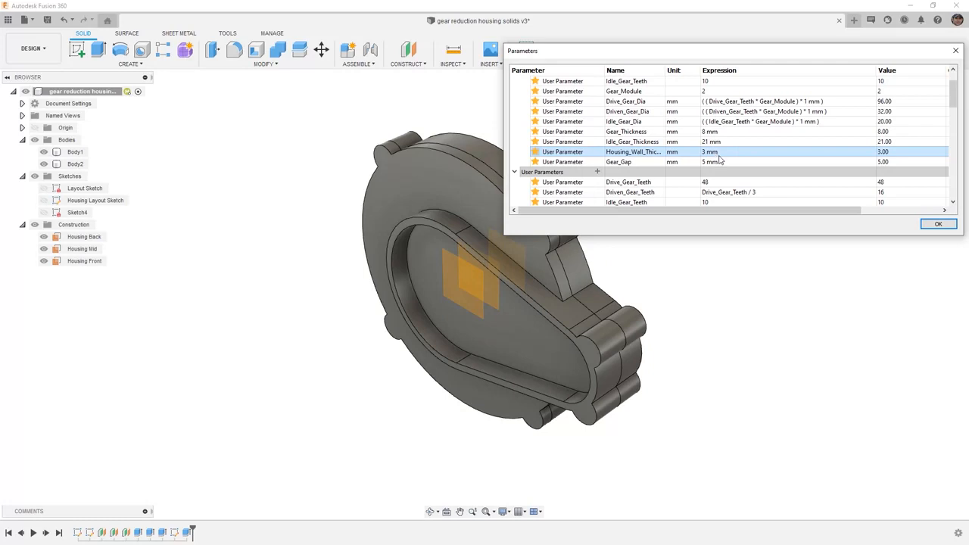
left_click(938, 224)
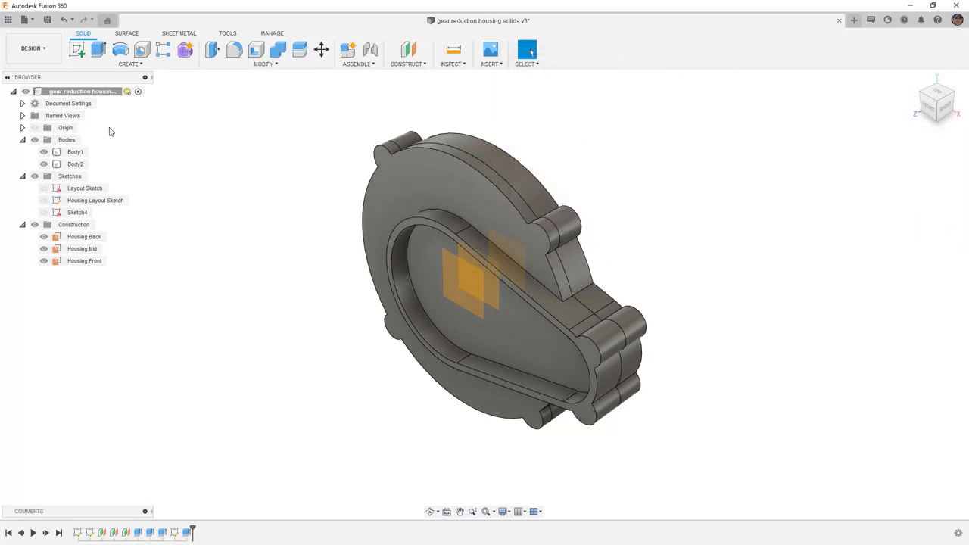
left_click(526, 49)
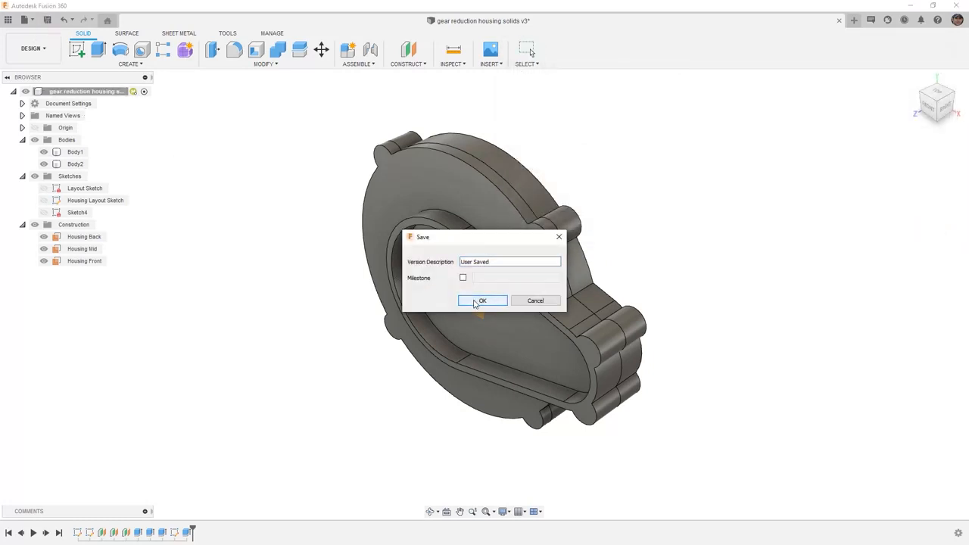